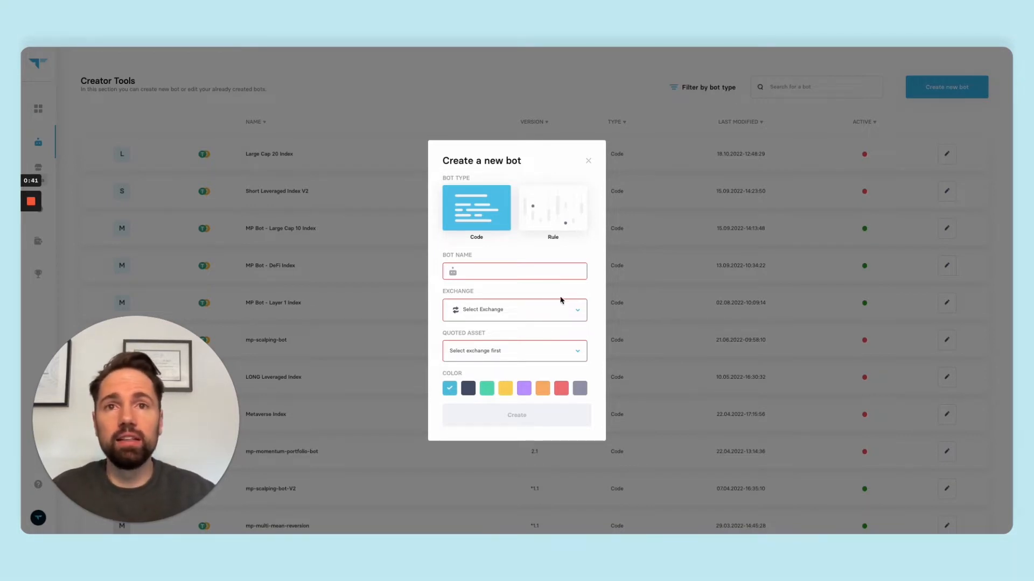
pyautogui.moveTo(524, 296)
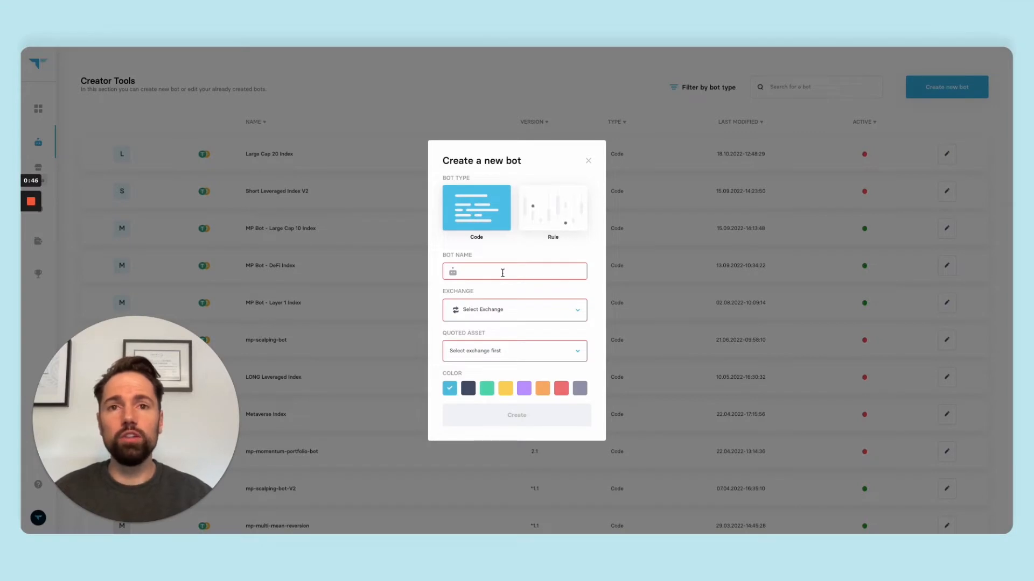
# Name the Code bot 'code_example', with Binance as exchange and BUSD as quoted asset
pyautogui.click(514, 271)
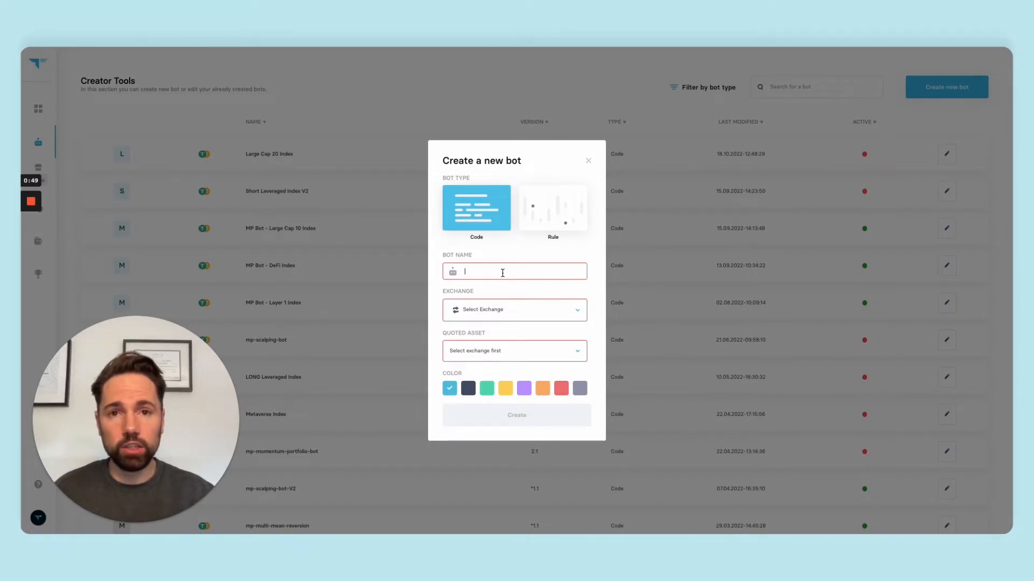
pyautogui.moveTo(763, 187)
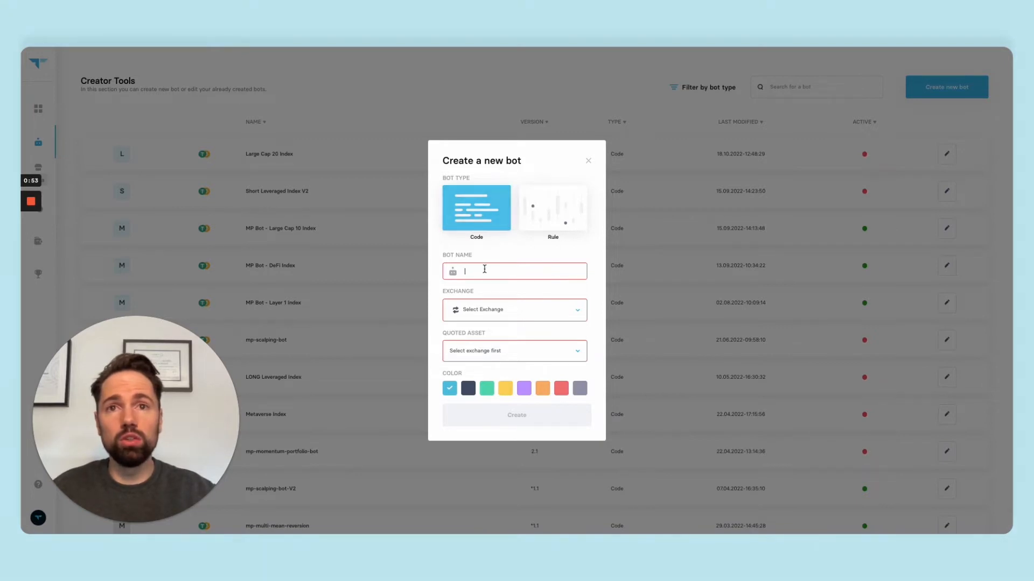
pyautogui.write('code_example')
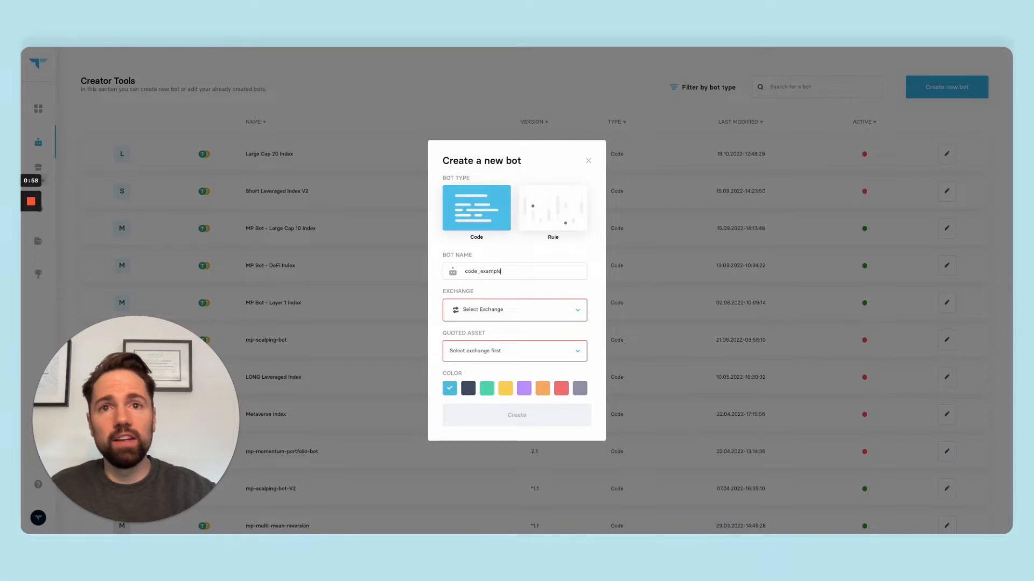
pyautogui.click(513, 310)
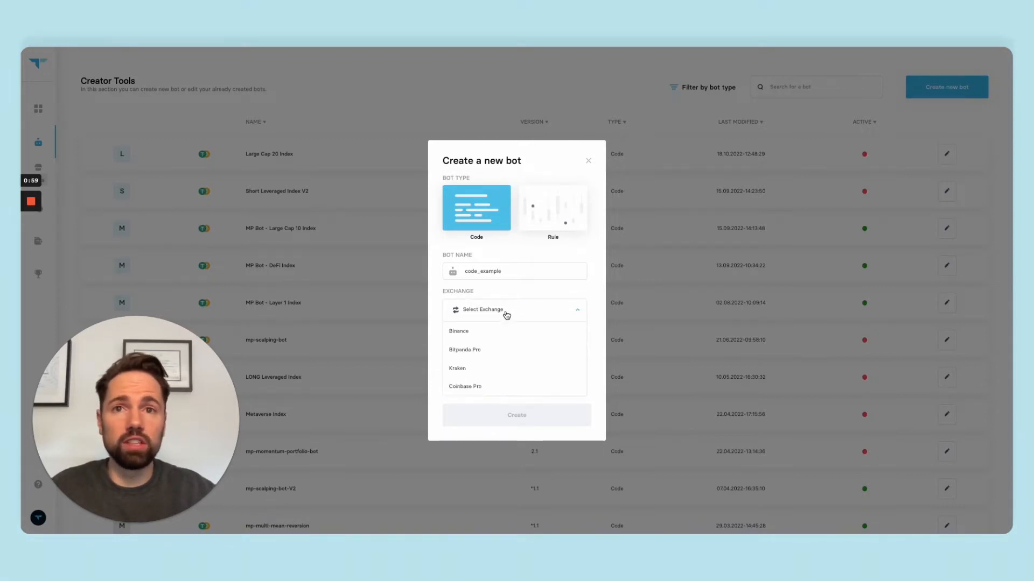
pyautogui.click(459, 331)
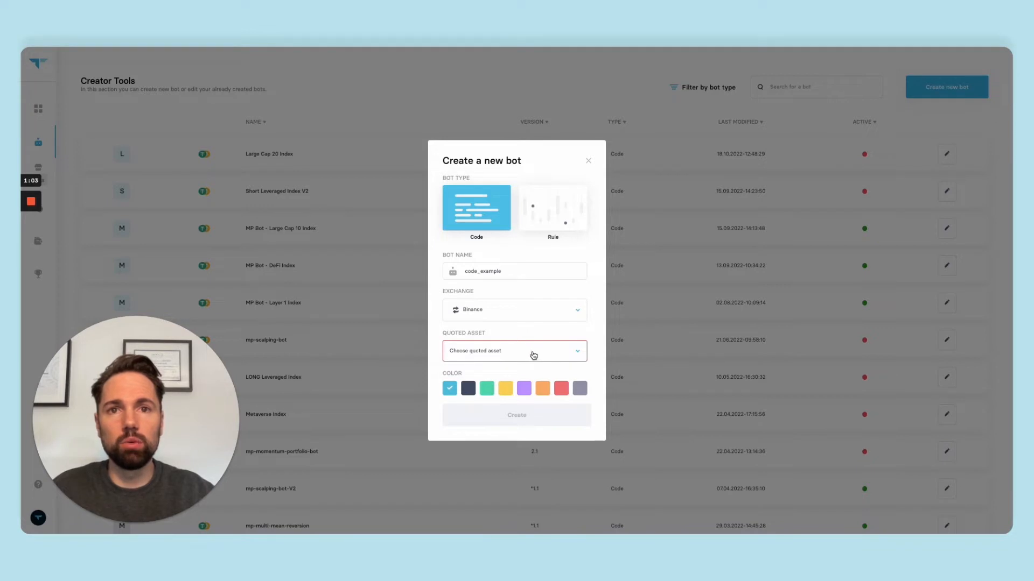
pyautogui.click(514, 350)
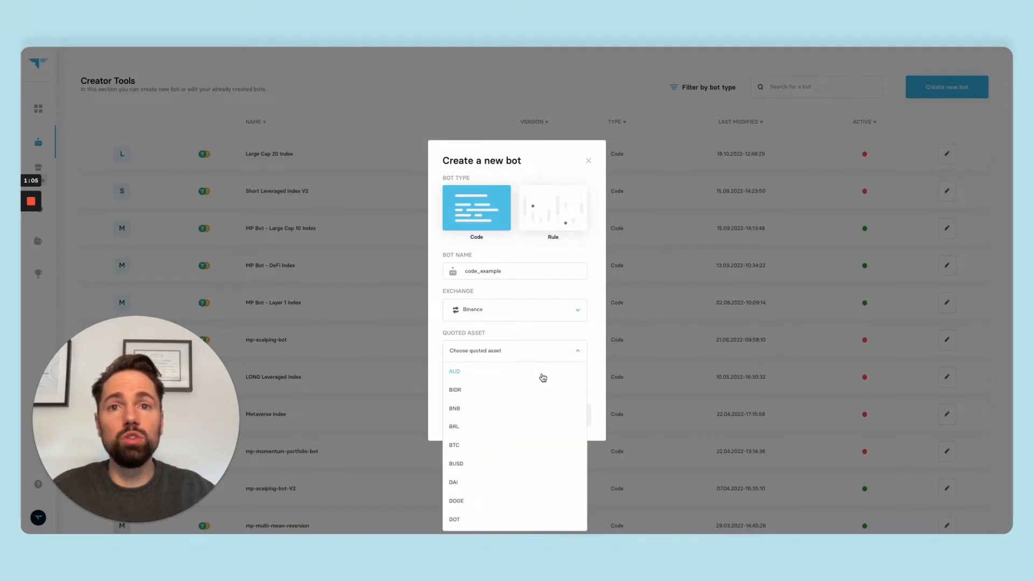
pyautogui.scroll(-3)
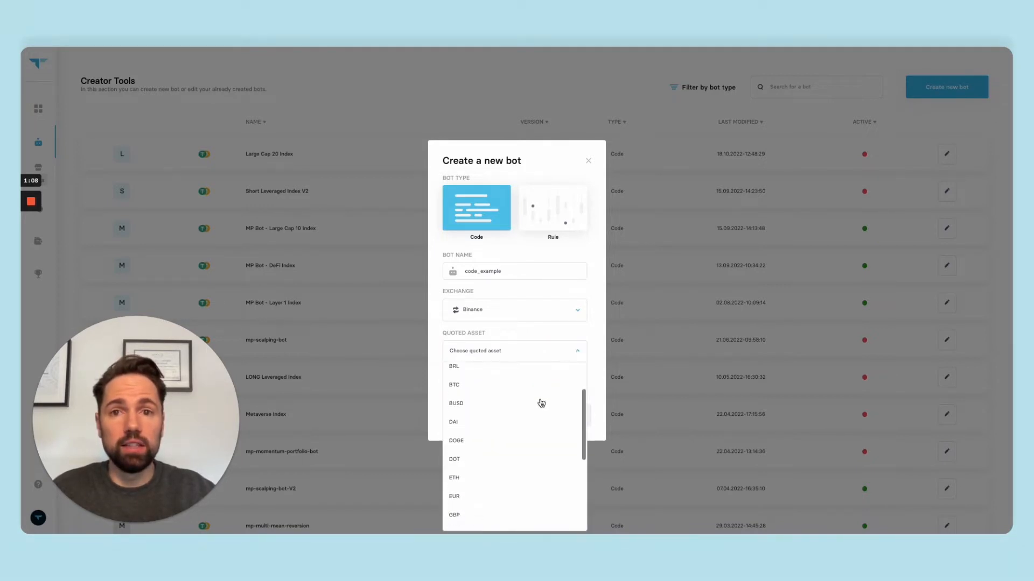
pyautogui.click(455, 402)
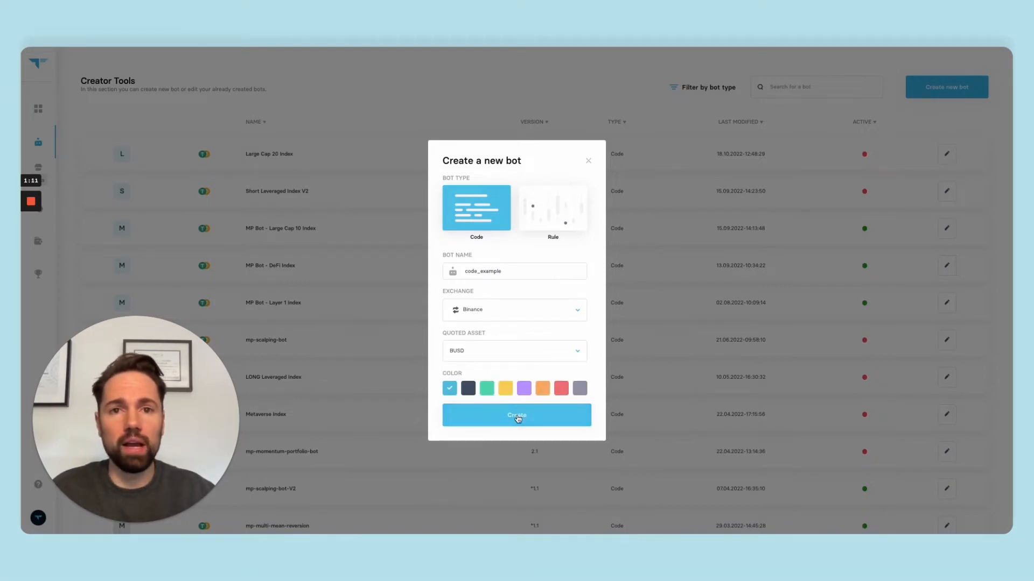
# Create the code_example bot so its editor opens with the Bot Templates list
pyautogui.click(517, 414)
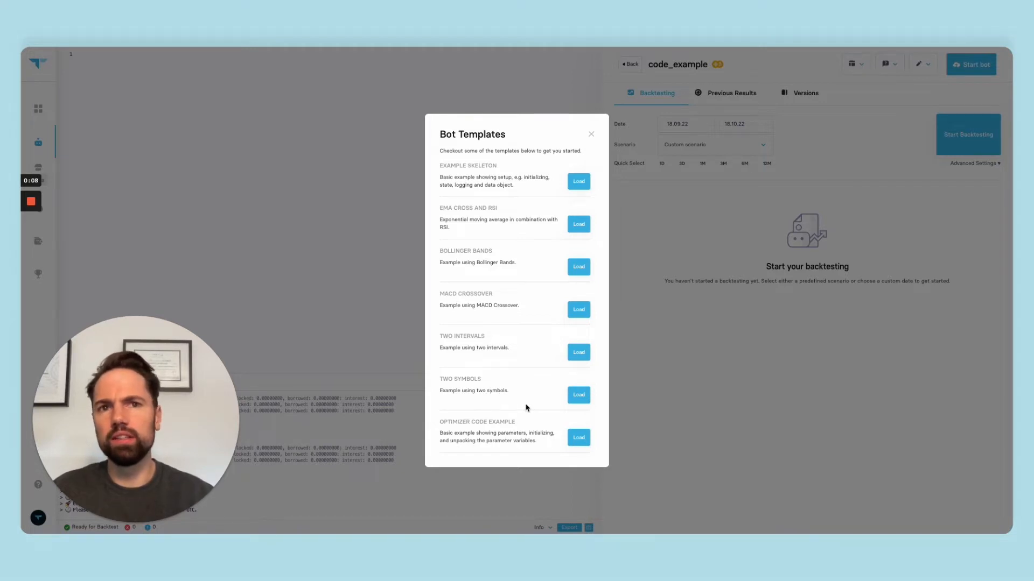
pyautogui.moveTo(544, 207)
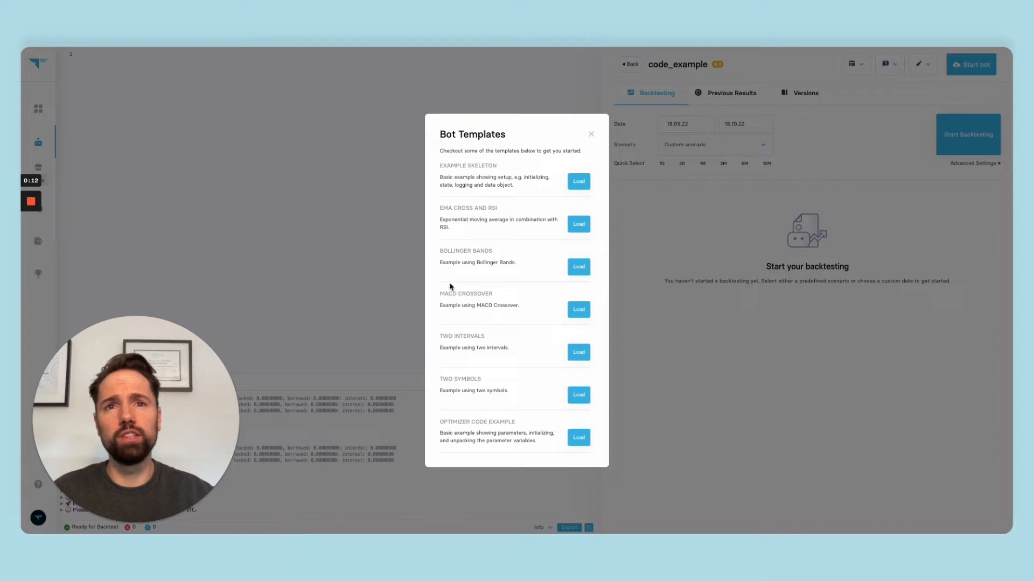
pyautogui.moveTo(505, 322)
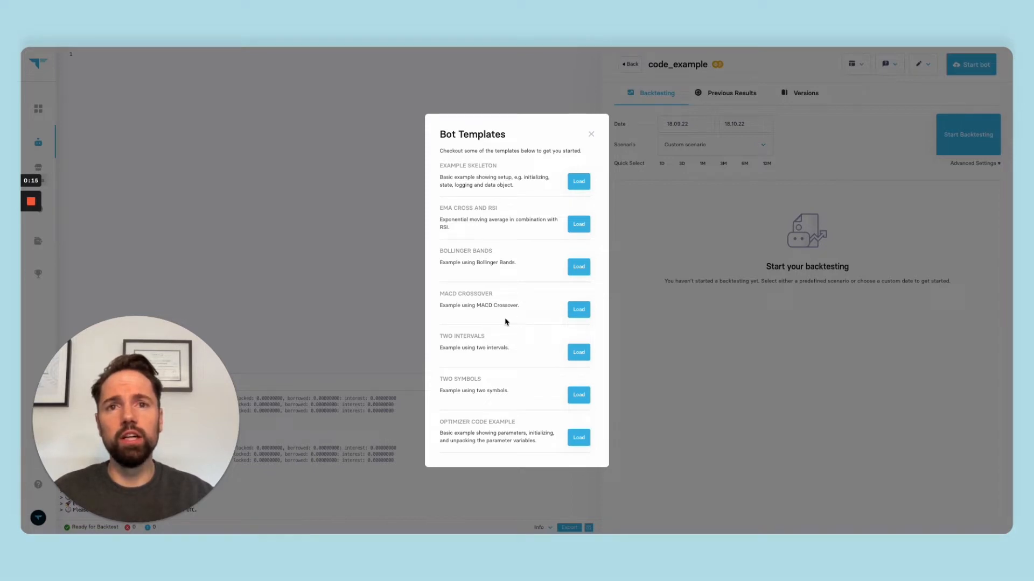
pyautogui.moveTo(523, 343)
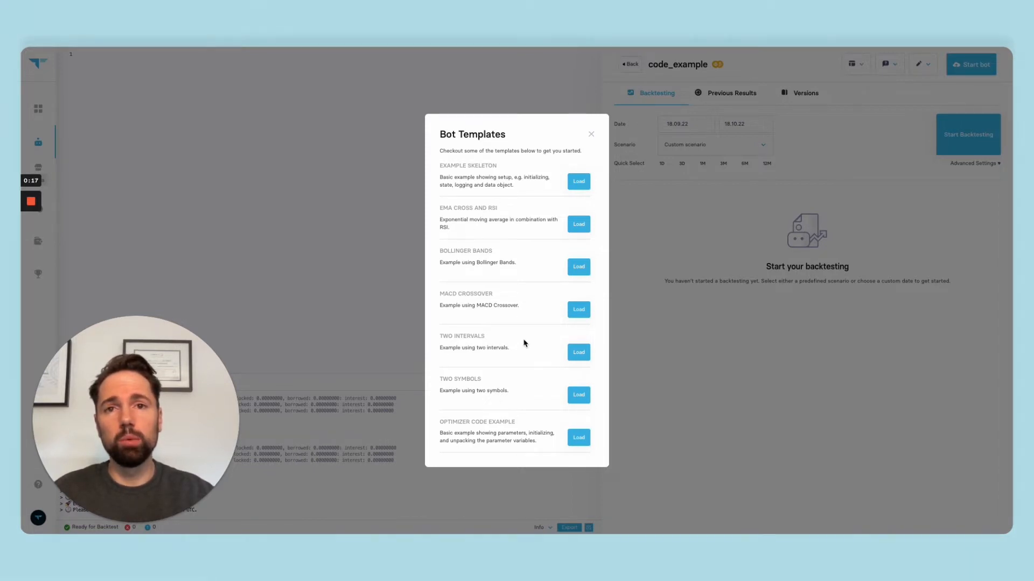
pyautogui.moveTo(518, 393)
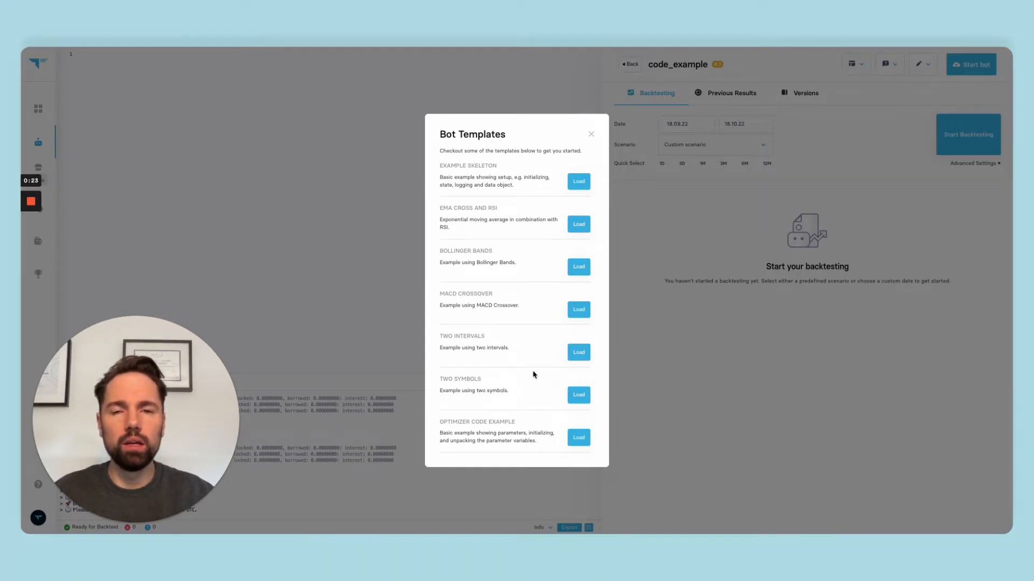
# Load the Two Intervals template, then review the code and select the trend if/else block
pyautogui.click(578, 353)
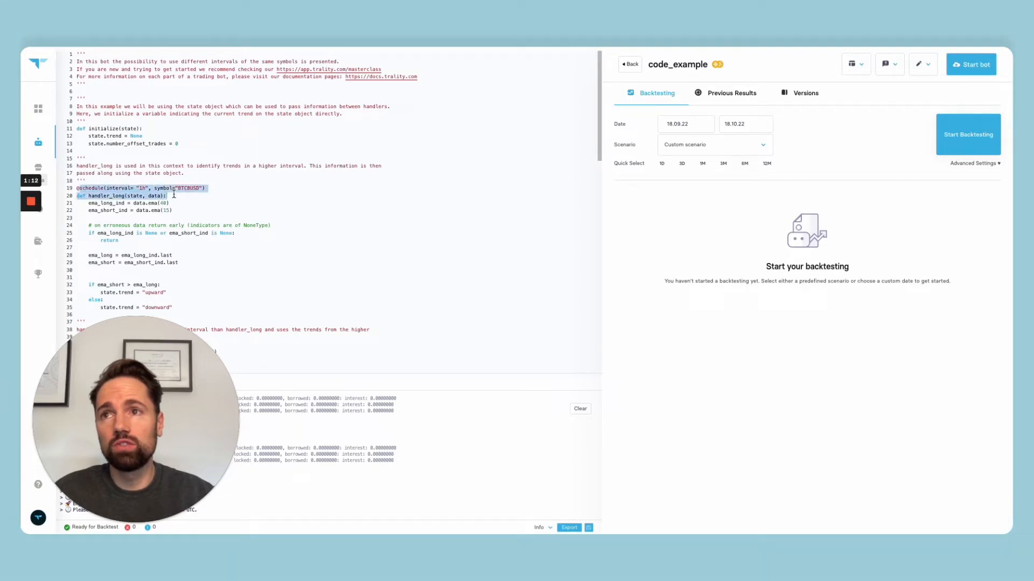
pyautogui.scroll(-3)
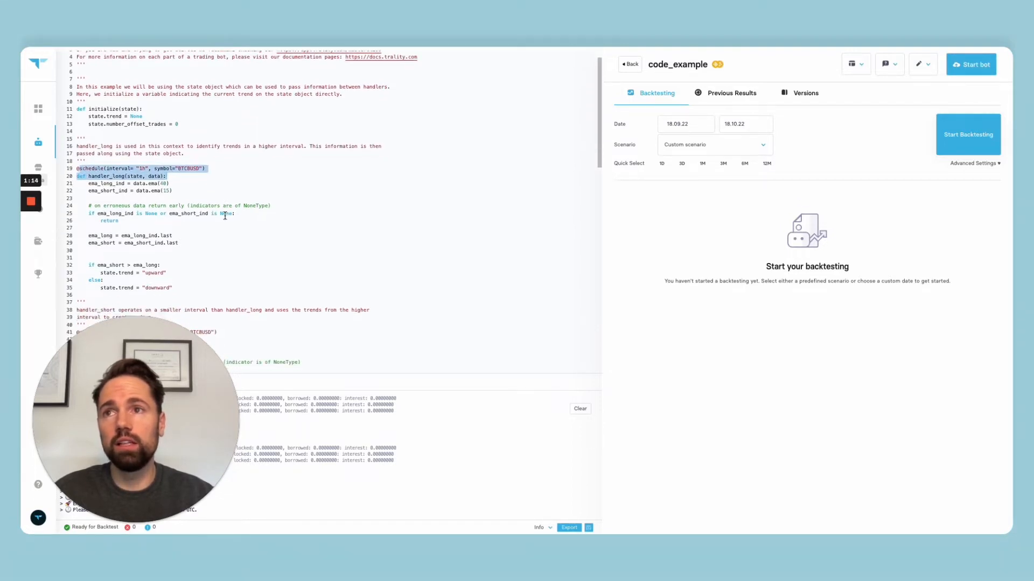
pyautogui.scroll(-3)
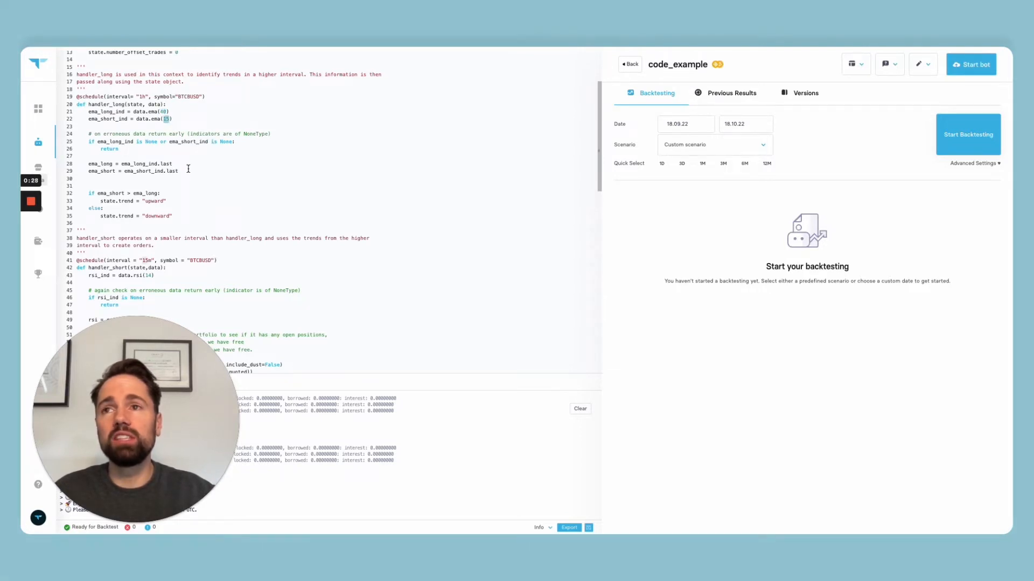
pyautogui.moveTo(86, 163); pyautogui.dragTo(178, 171)
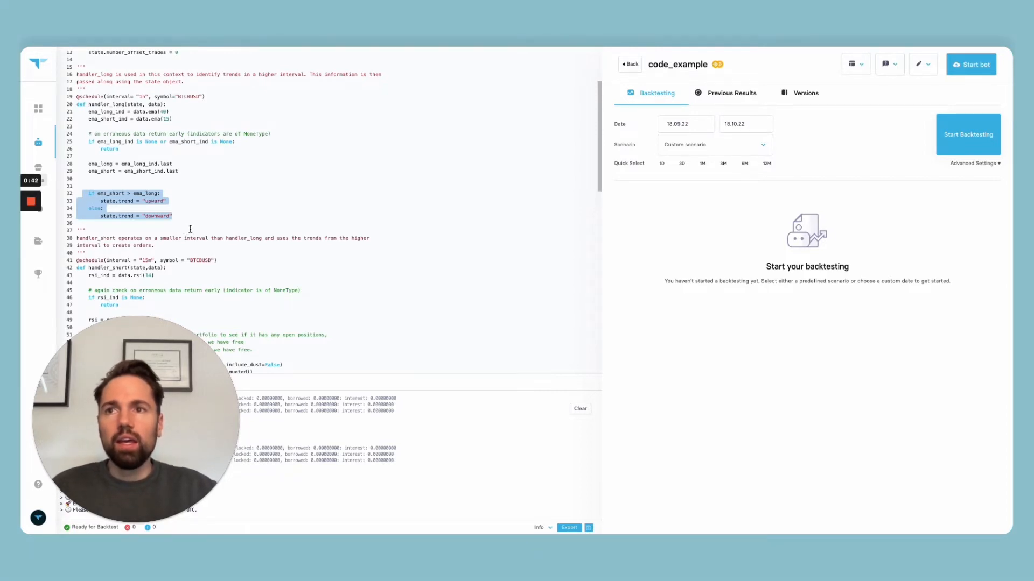
pyautogui.scroll(-3)
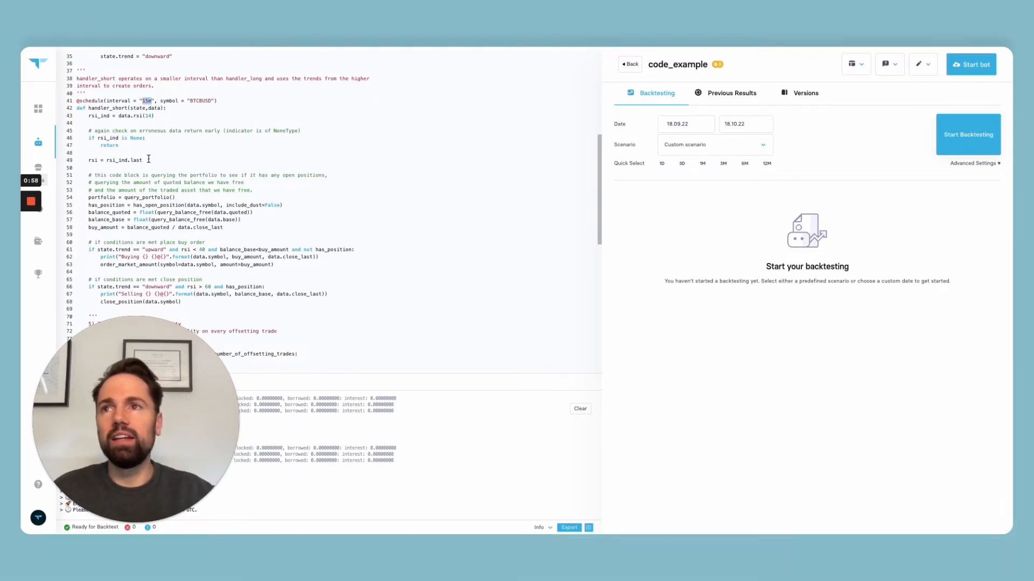
pyautogui.scroll(-3)
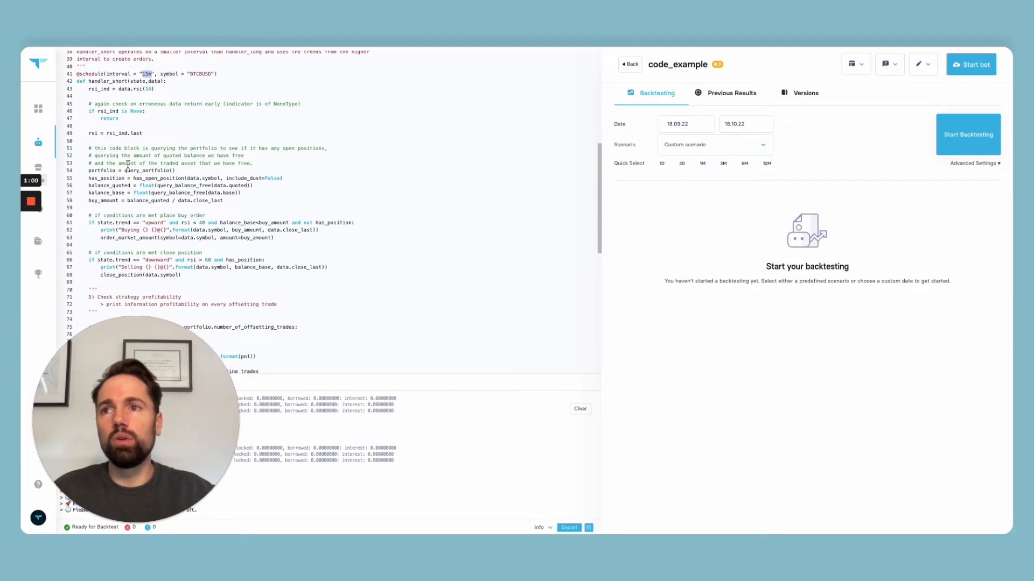
pyautogui.scroll(-3)
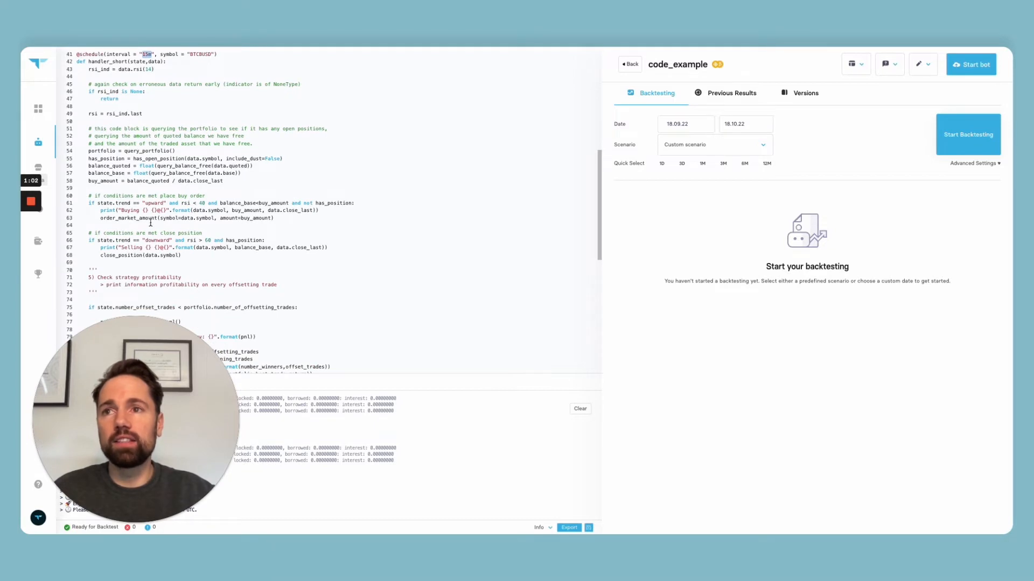
pyautogui.moveTo(87, 195); pyautogui.dragTo(184, 255)
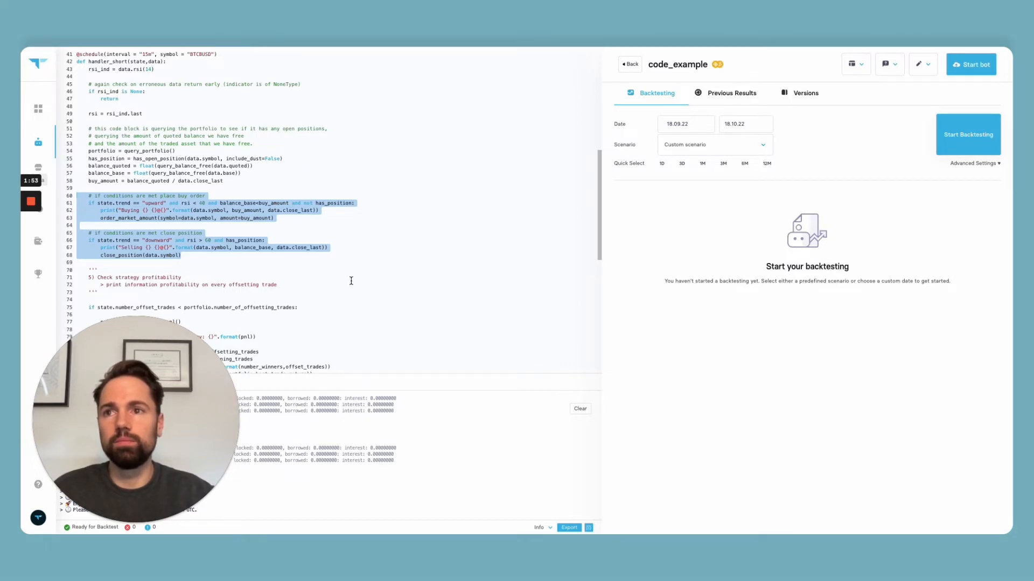
pyautogui.scroll(-3)
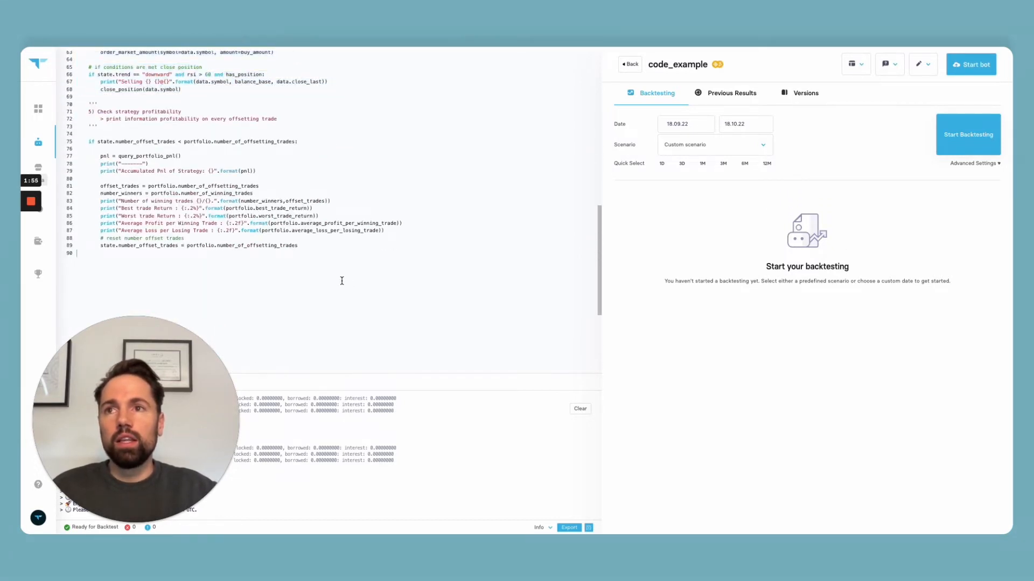
pyautogui.moveTo(99, 141); pyautogui.dragTo(297, 246)
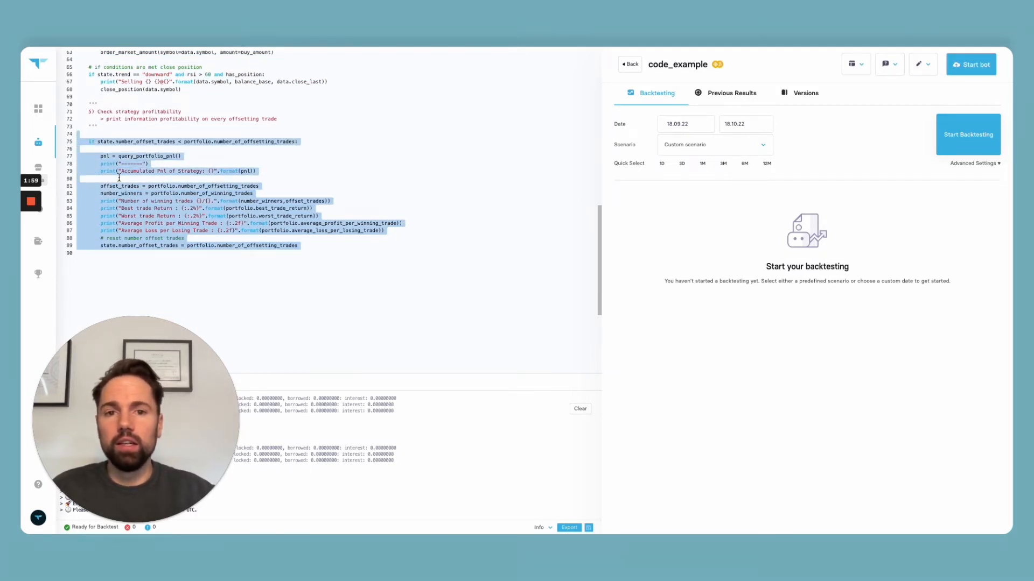
pyautogui.click(391, 276)
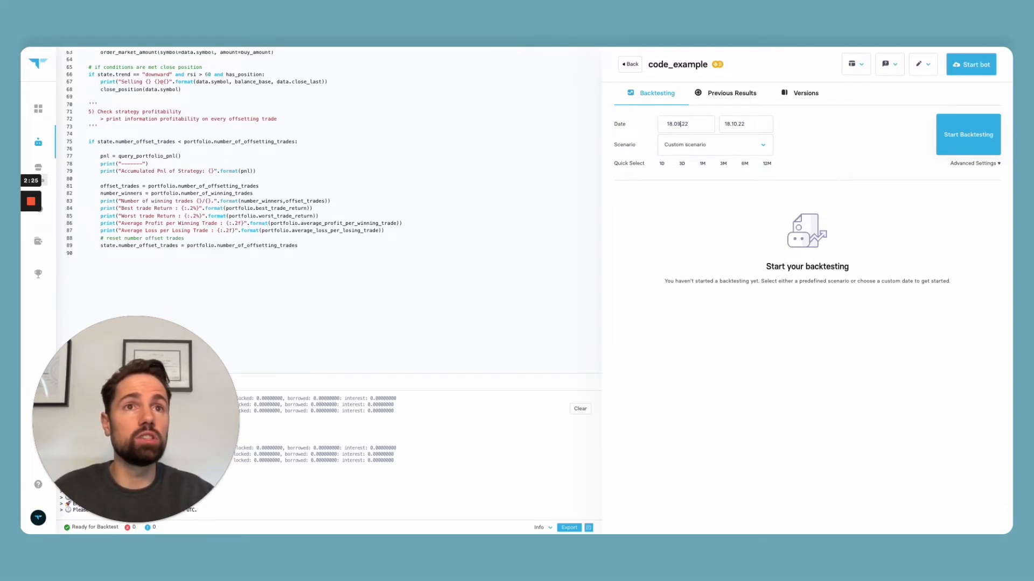
# Backtest from start date 18.05.22, producing -5.65% total return over 88 trades
pyautogui.write('18.05.22')
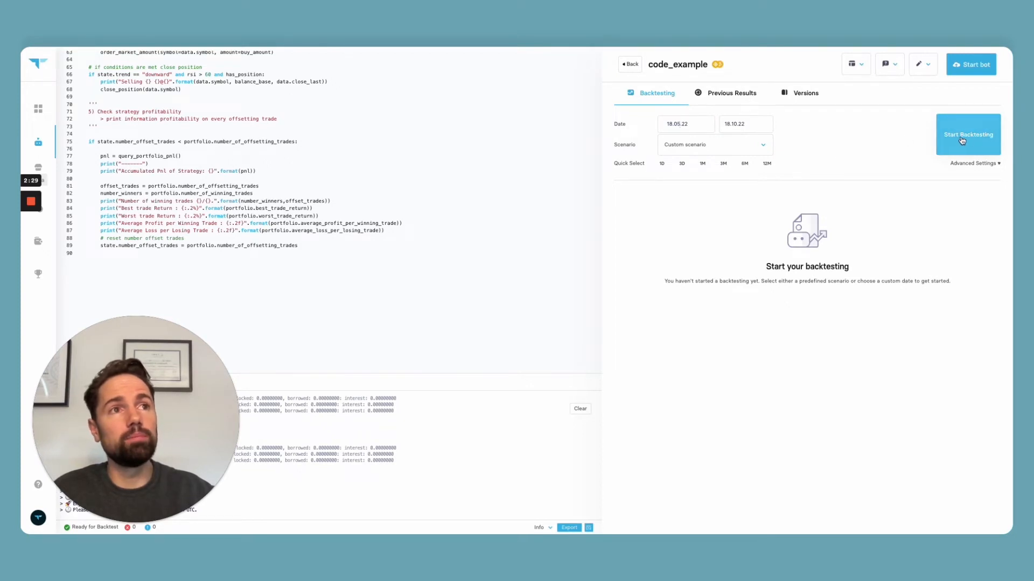
pyautogui.click(967, 135)
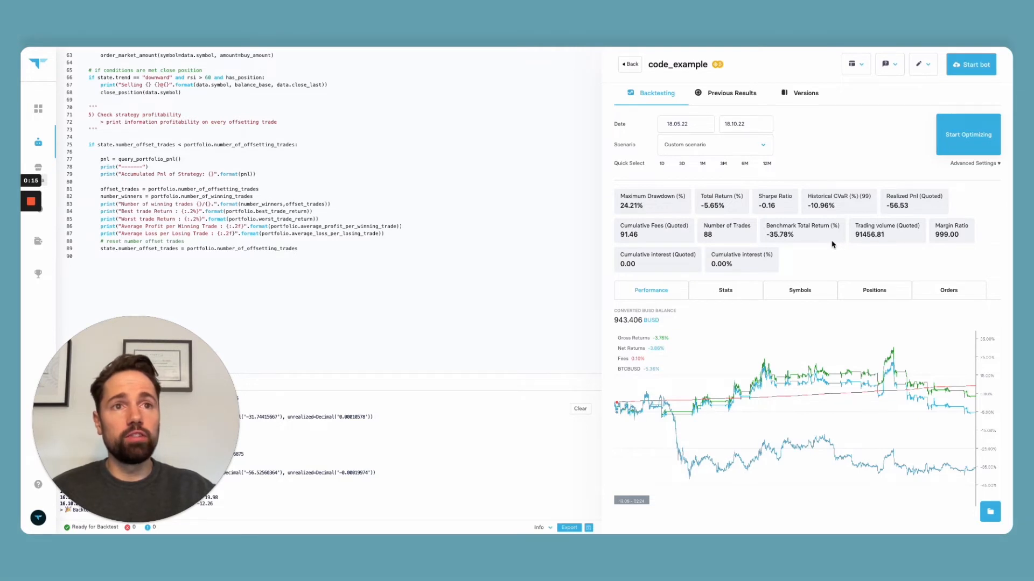
pyautogui.moveTo(712, 218)
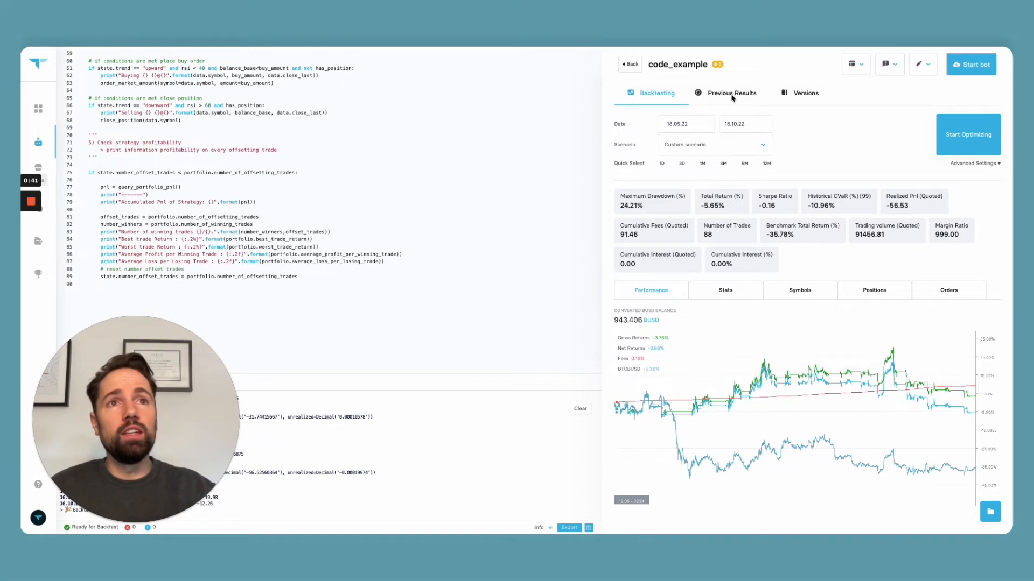
pyautogui.click(730, 93)
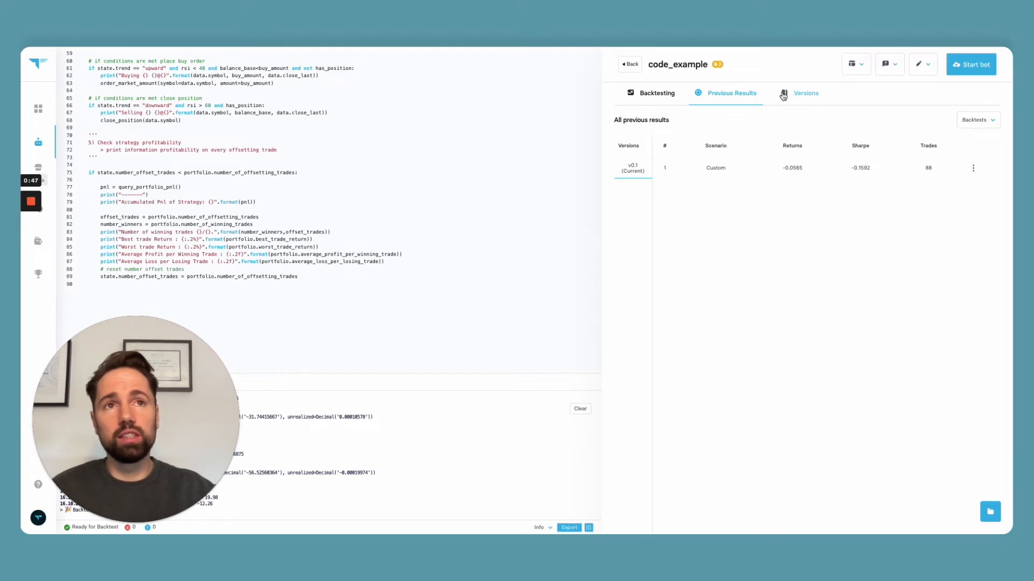
pyautogui.click(656, 92)
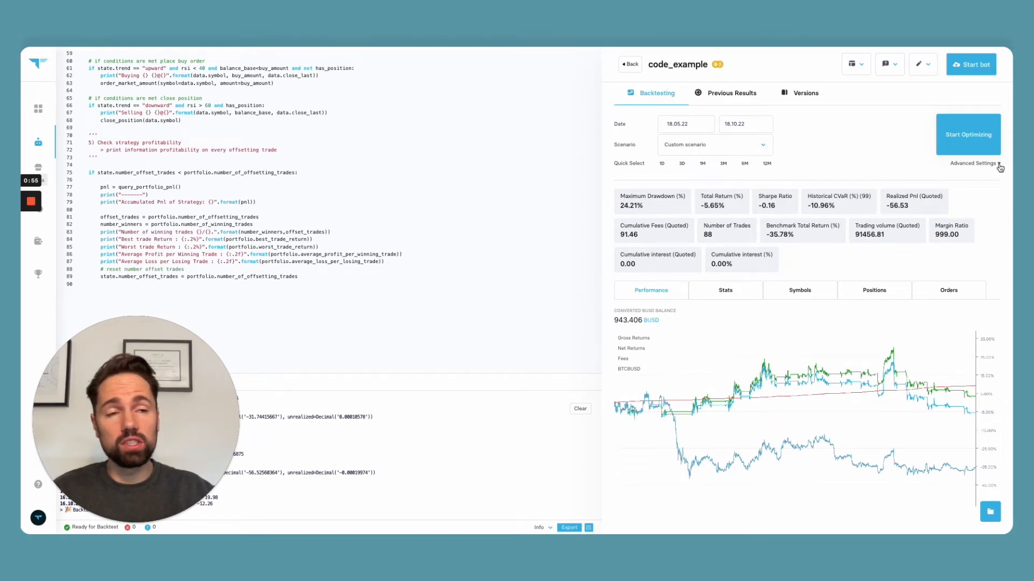
# Expand Advanced Settings showing fees, initial balance, slippage and optimizer options
pyautogui.click(975, 162)
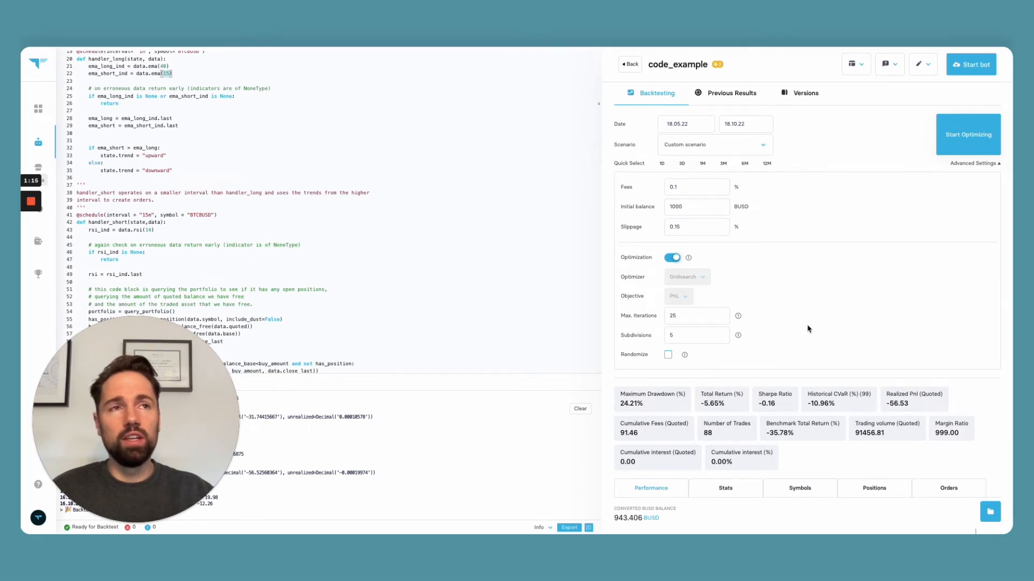
pyautogui.moveTo(855, 64)
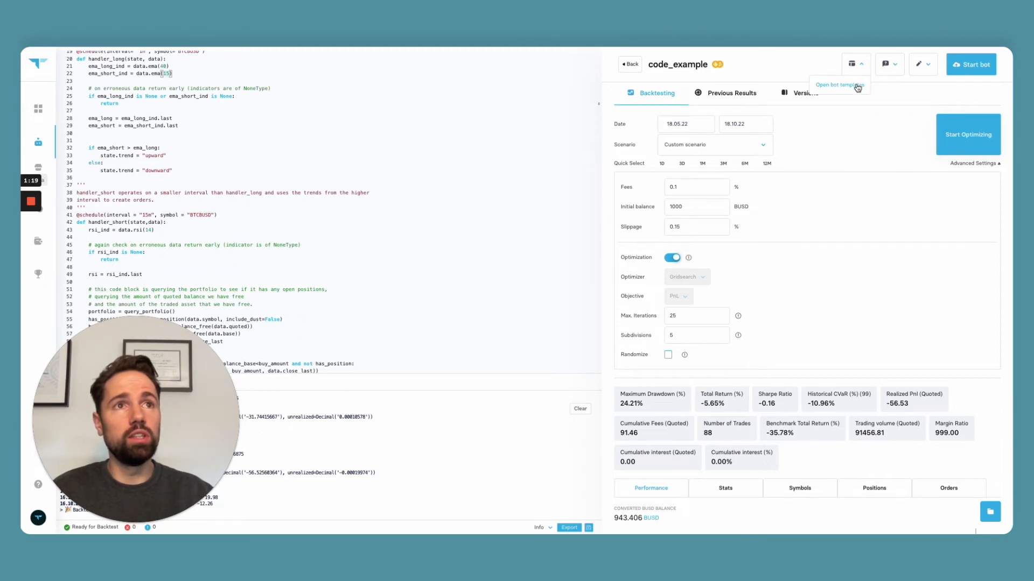
# Open the bot templates list and load the Optimizer Code Example template
pyautogui.click(852, 64)
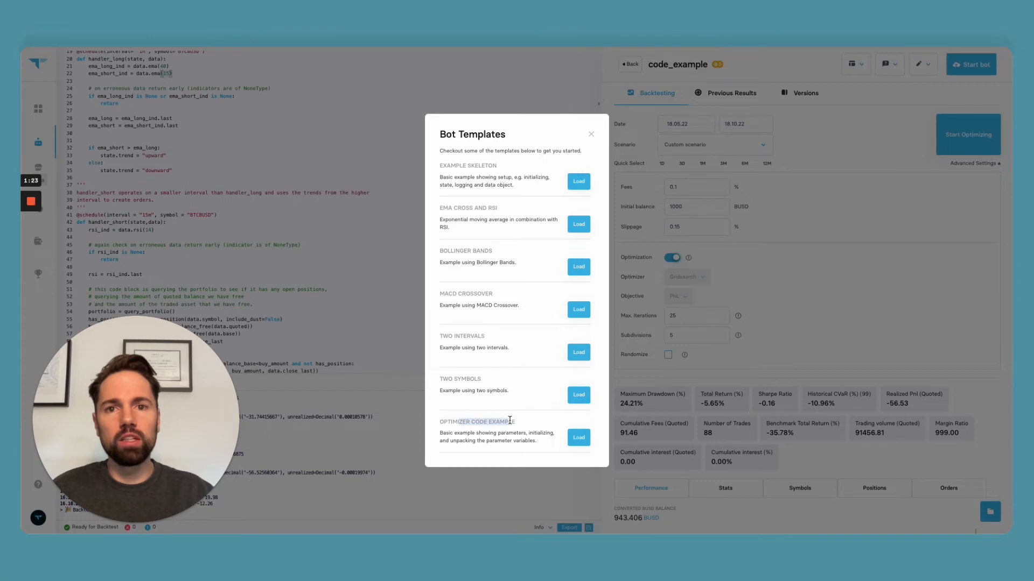
pyautogui.click(578, 438)
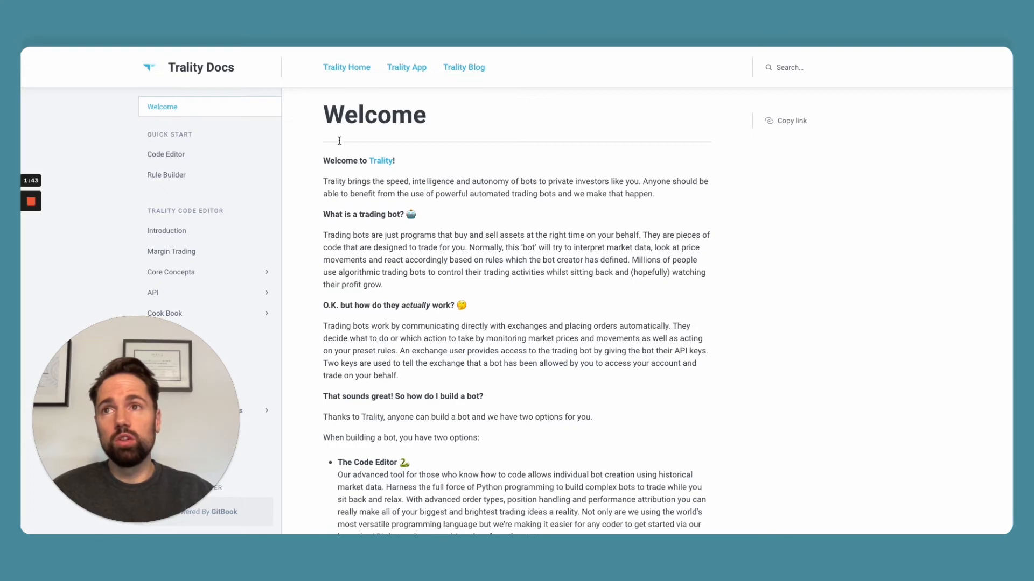
# Skim the Code Editor quick-start guide, then open the API documentation overview
pyautogui.click(165, 153)
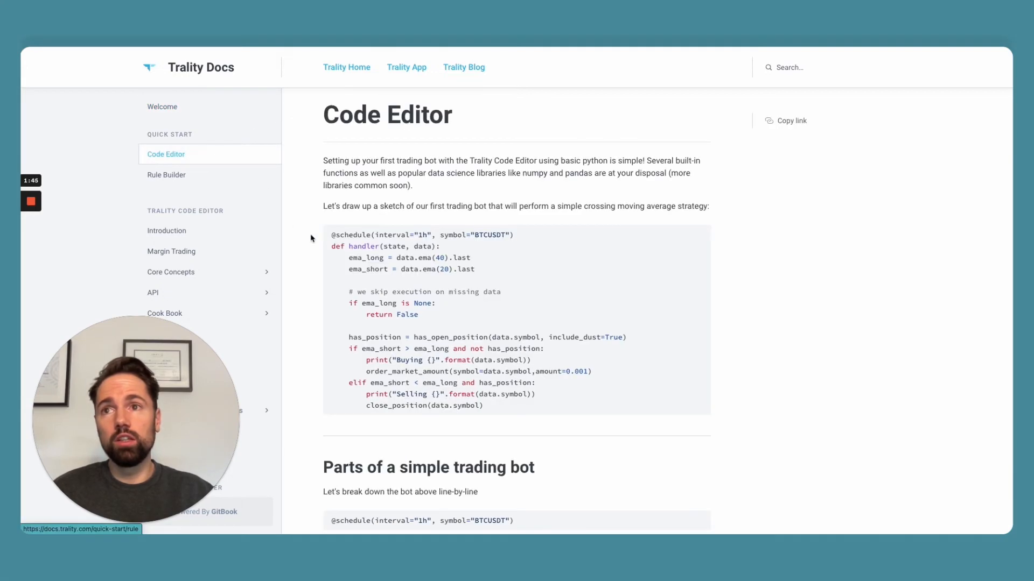
pyautogui.scroll(-3)
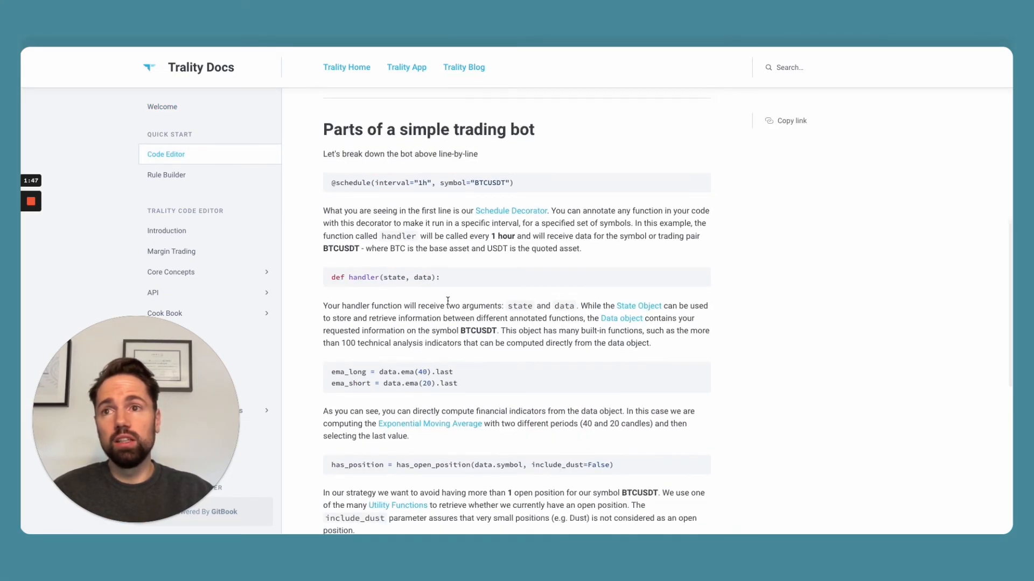
pyautogui.click(152, 293)
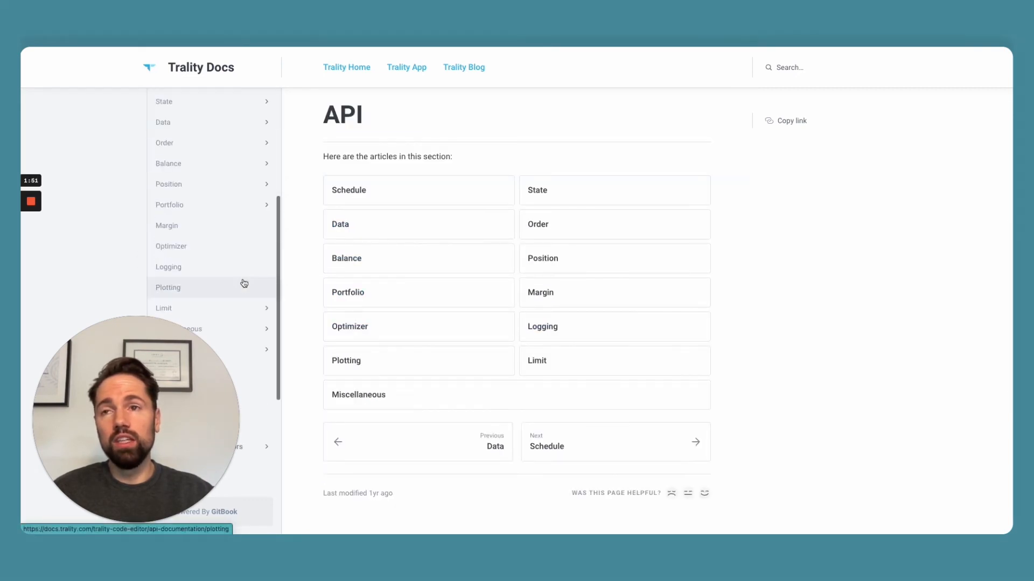
pyautogui.moveTo(164, 308)
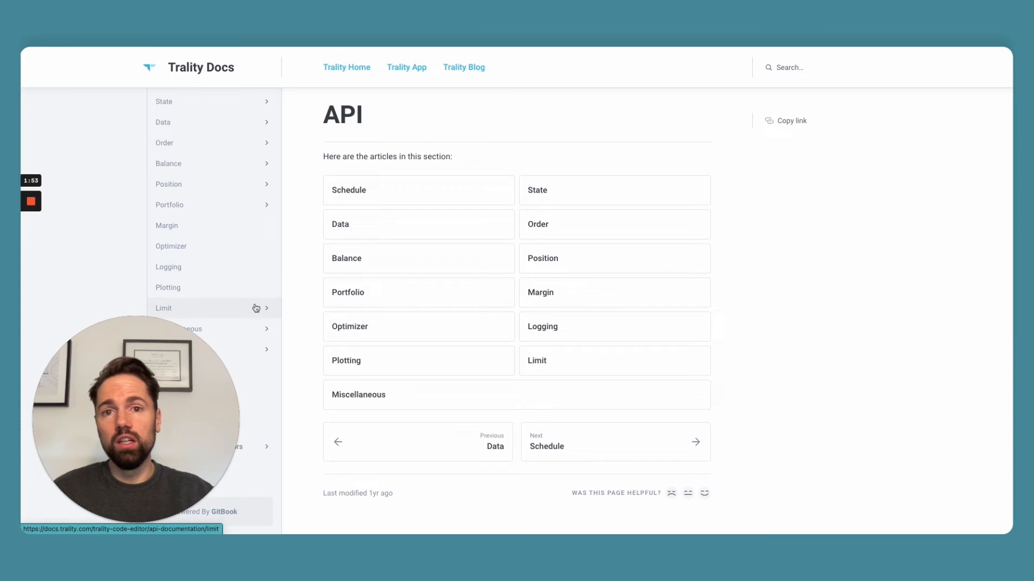
pyautogui.moveTo(437, 353)
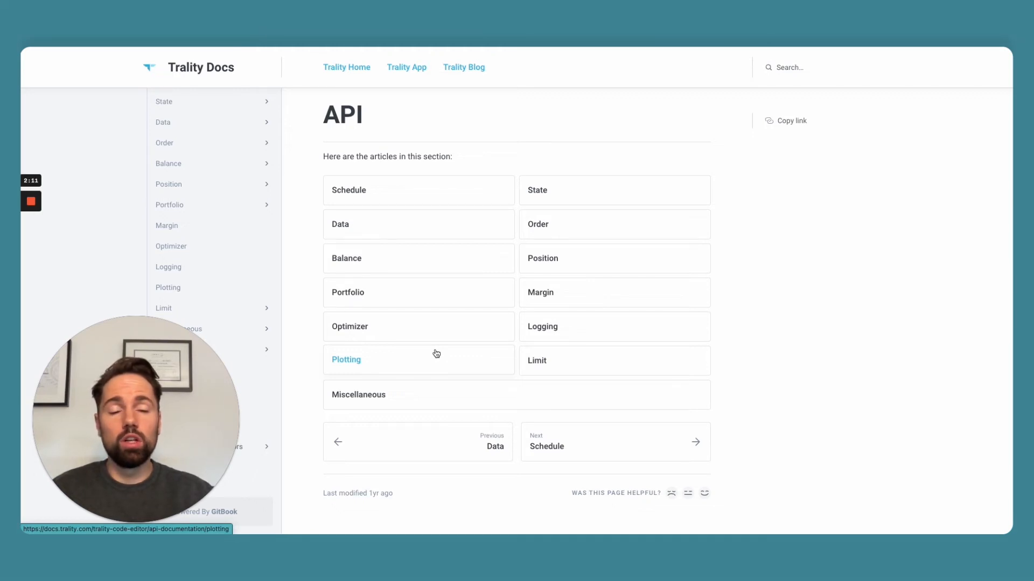
pyautogui.moveTo(424, 349)
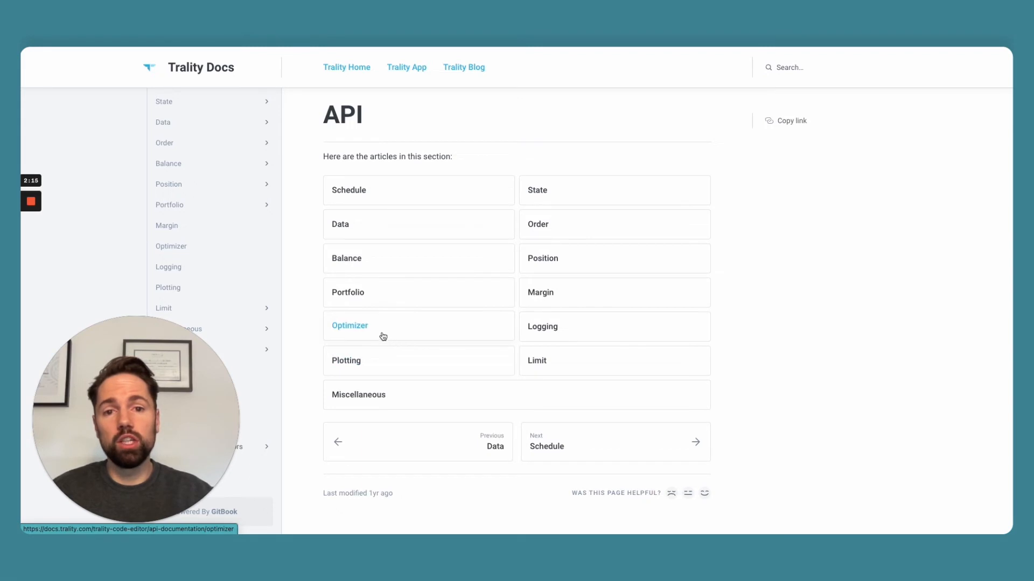
pyautogui.moveTo(310, 212)
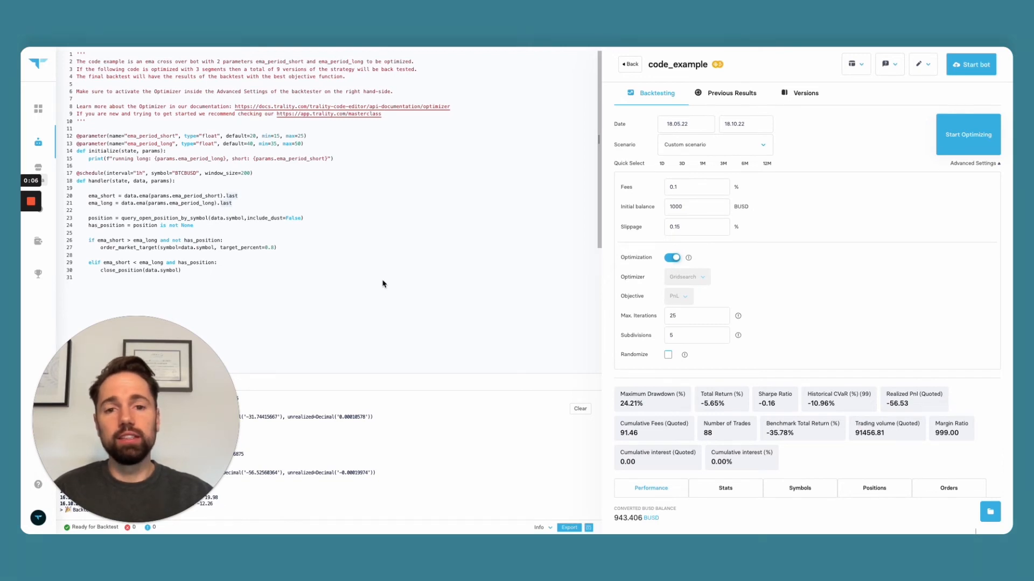
pyautogui.moveTo(385, 286)
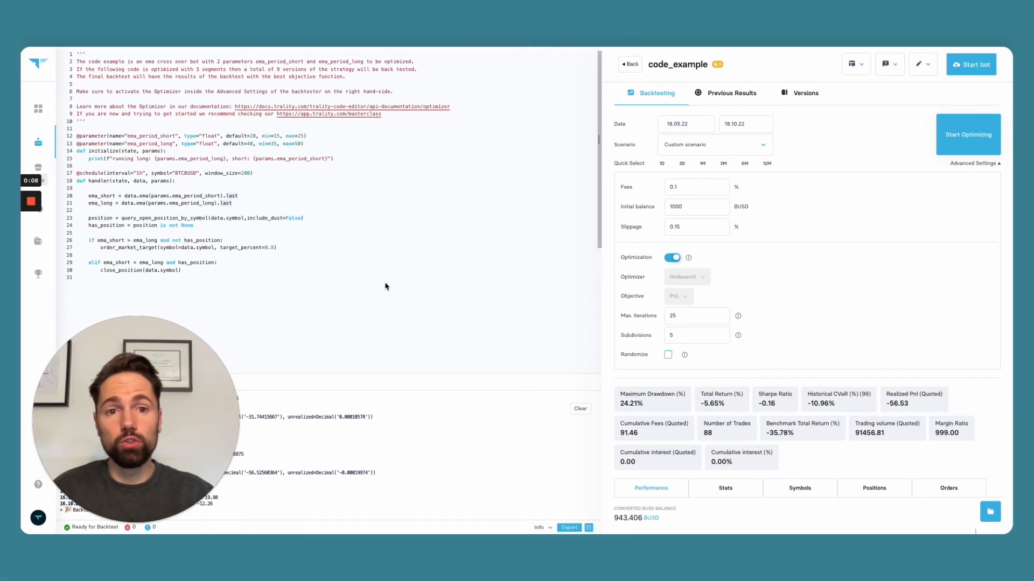
pyautogui.moveTo(872, 298)
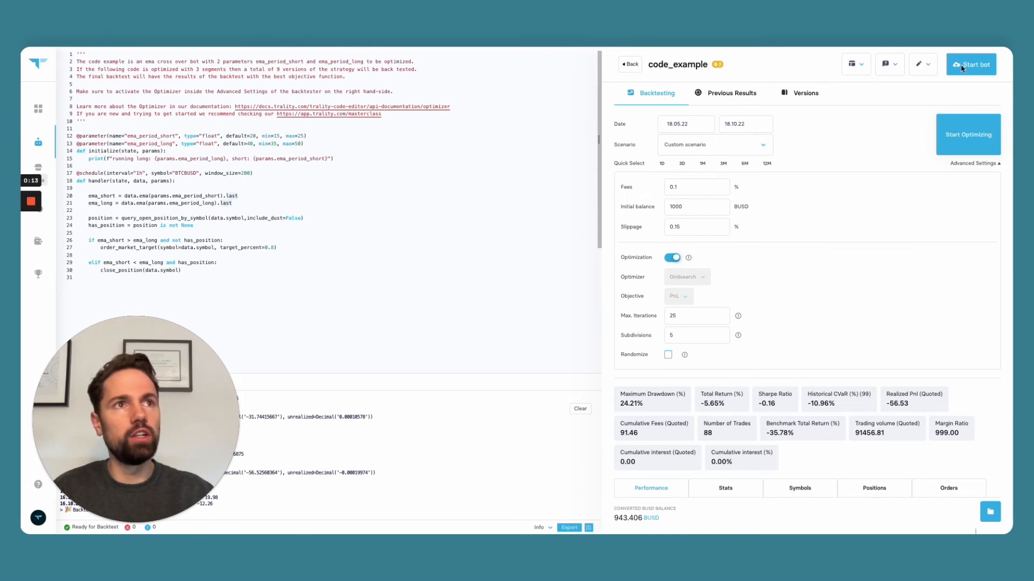
# Save code_example as version 0.1 for deployment
pyautogui.click(970, 65)
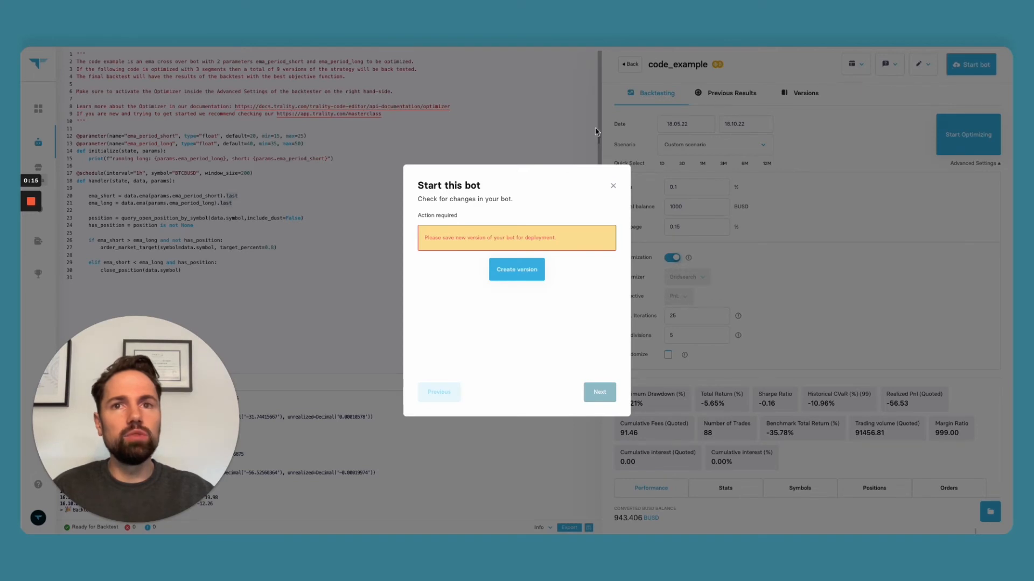
pyautogui.click(517, 269)
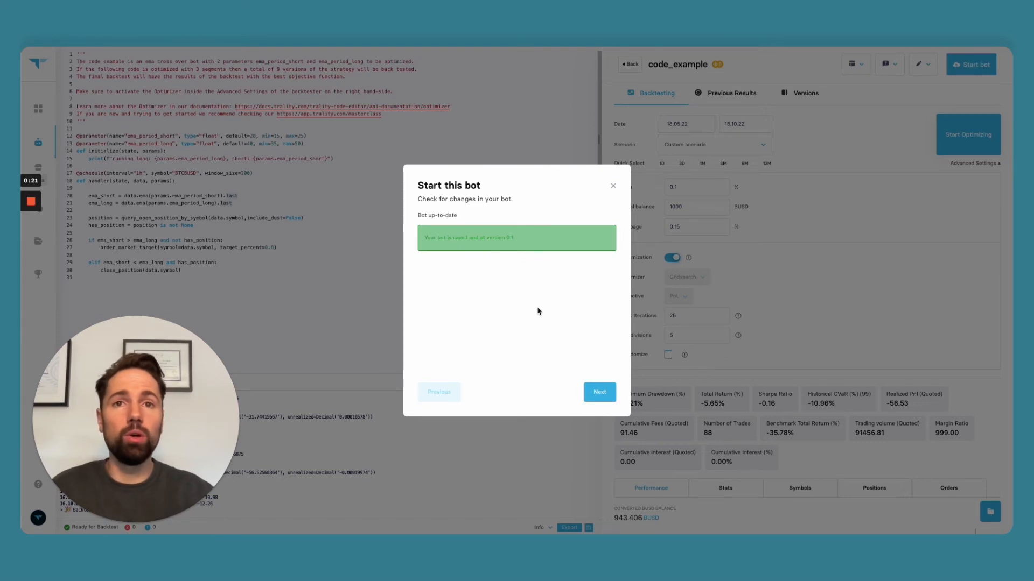
pyautogui.click(598, 391)
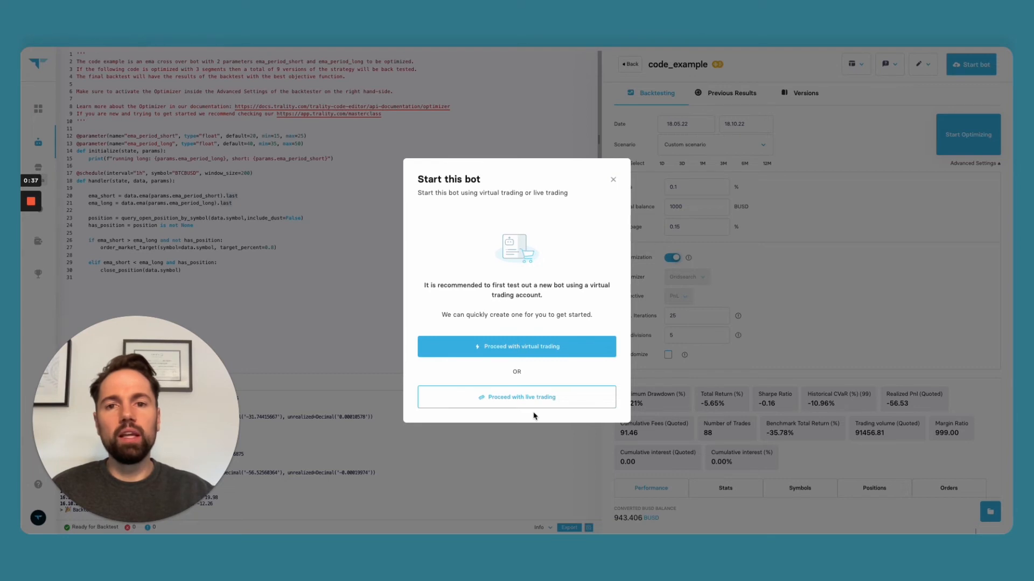
pyautogui.moveTo(516, 397)
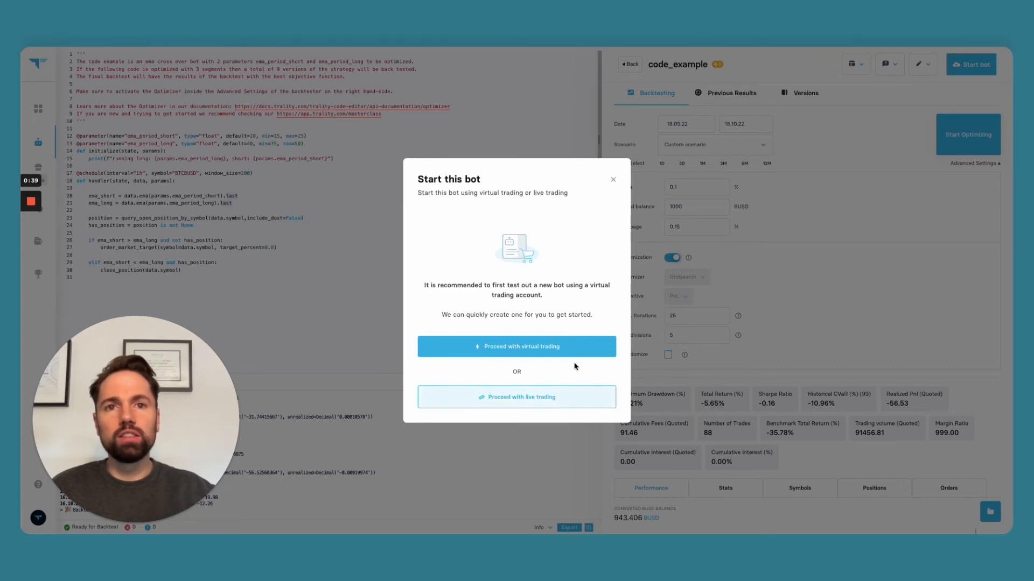
# Start the bot on a 10000 BUSD virtual trading account, accepting the terms
pyautogui.click(516, 346)
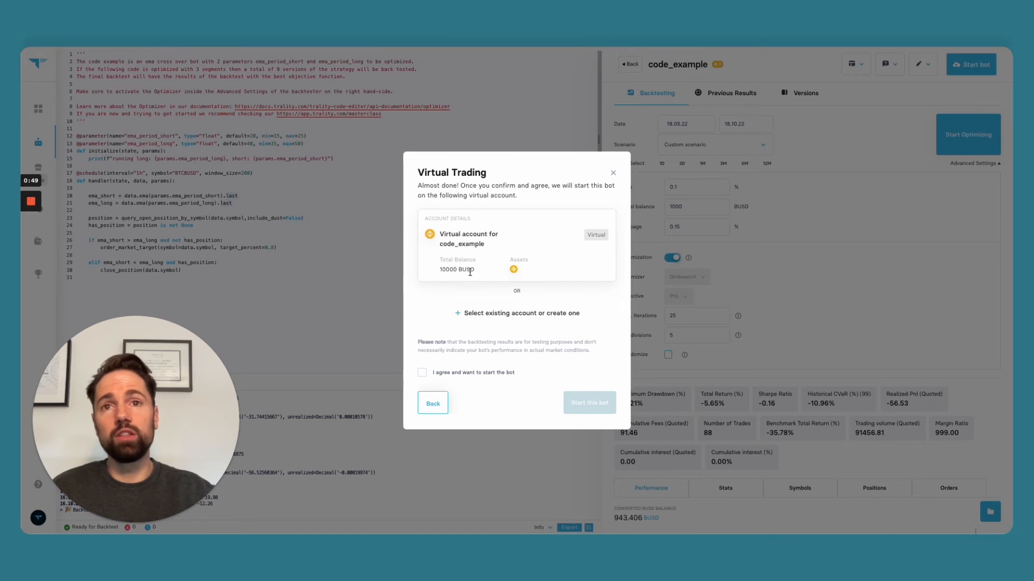
pyautogui.click(422, 372)
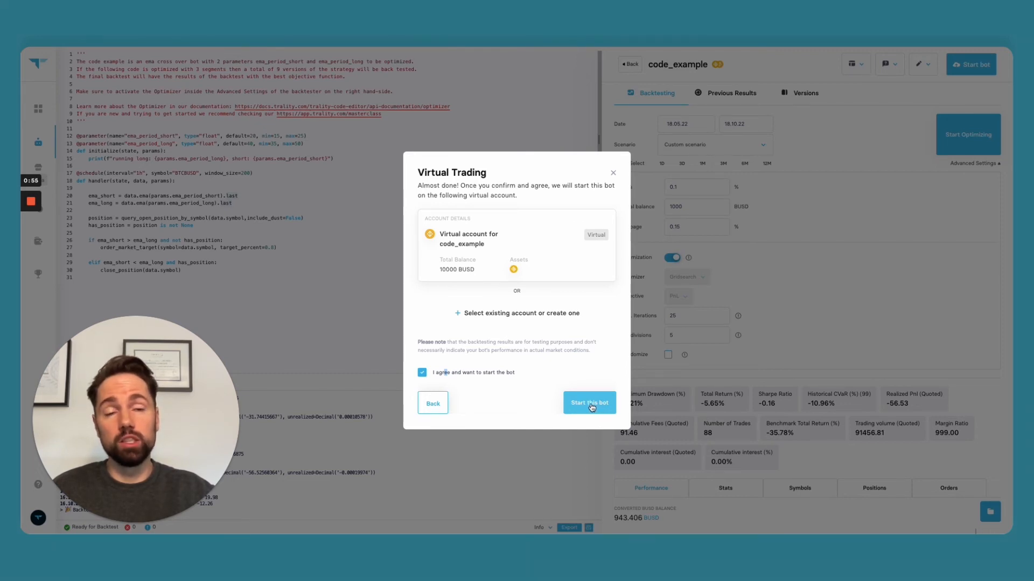
pyautogui.click(588, 403)
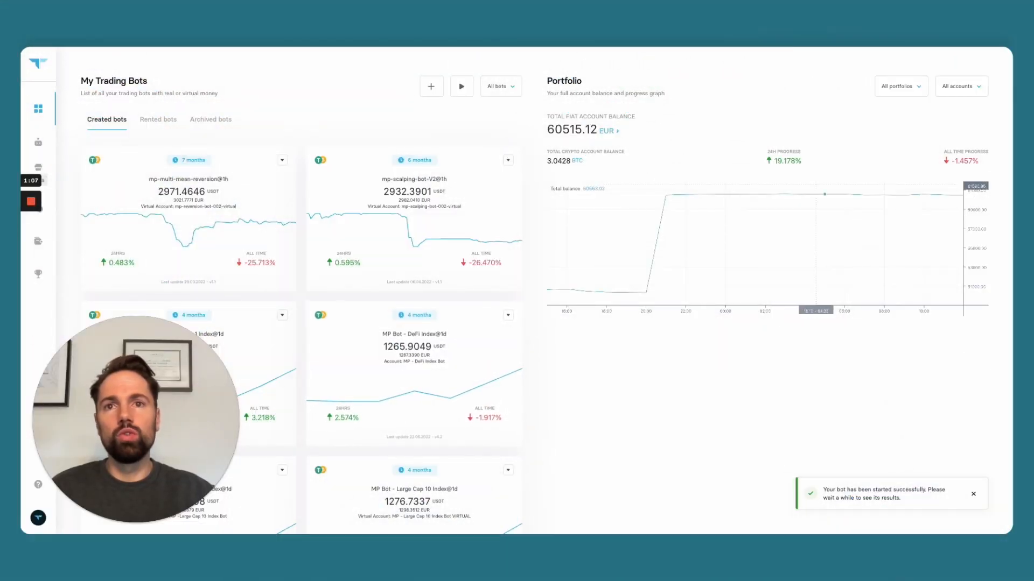
# Scroll to the code_example@1h bot card and open its performance page
pyautogui.scroll(-3)
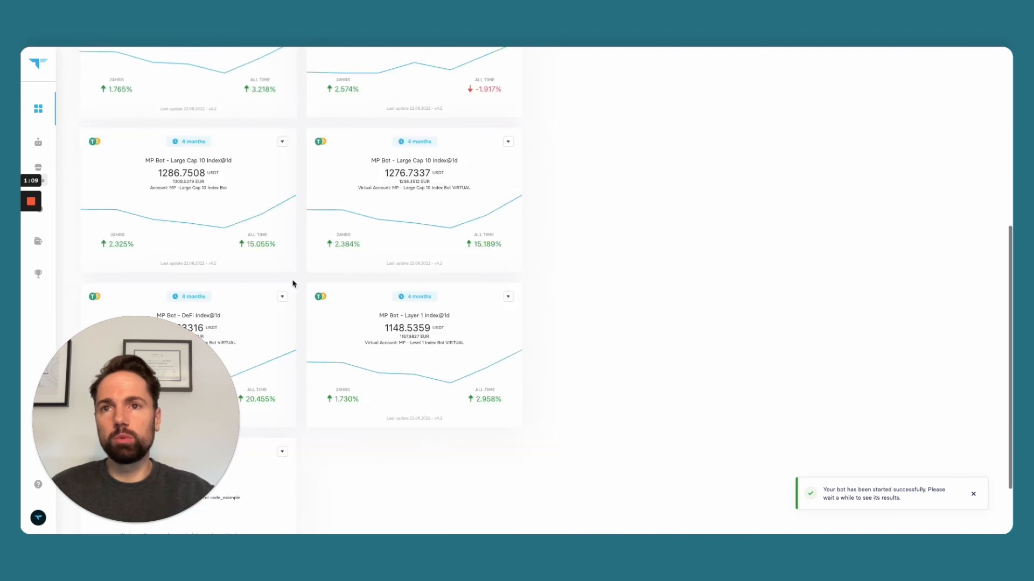
pyautogui.scroll(-3)
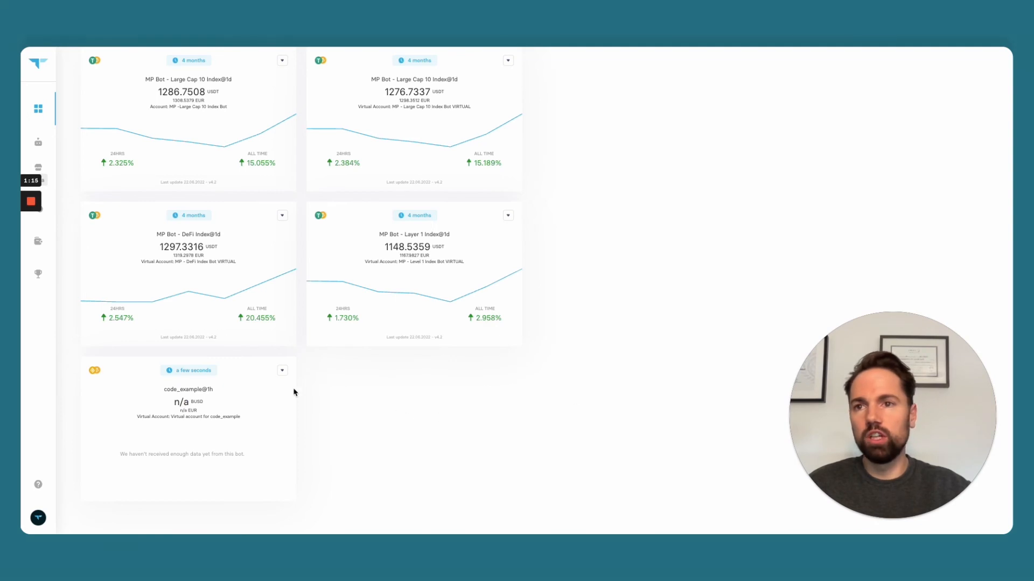
pyautogui.moveTo(263, 457)
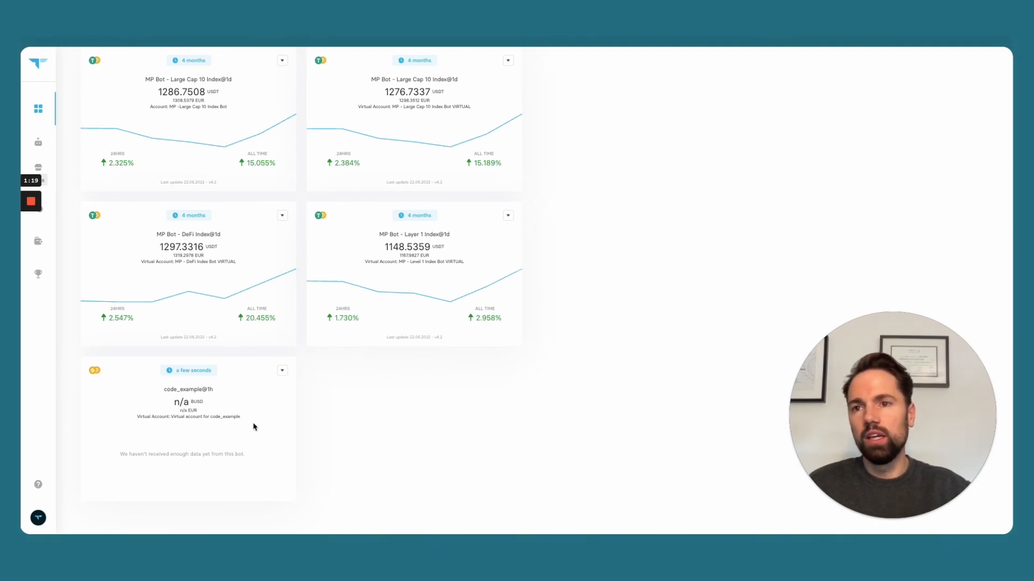
pyautogui.moveTo(240, 395)
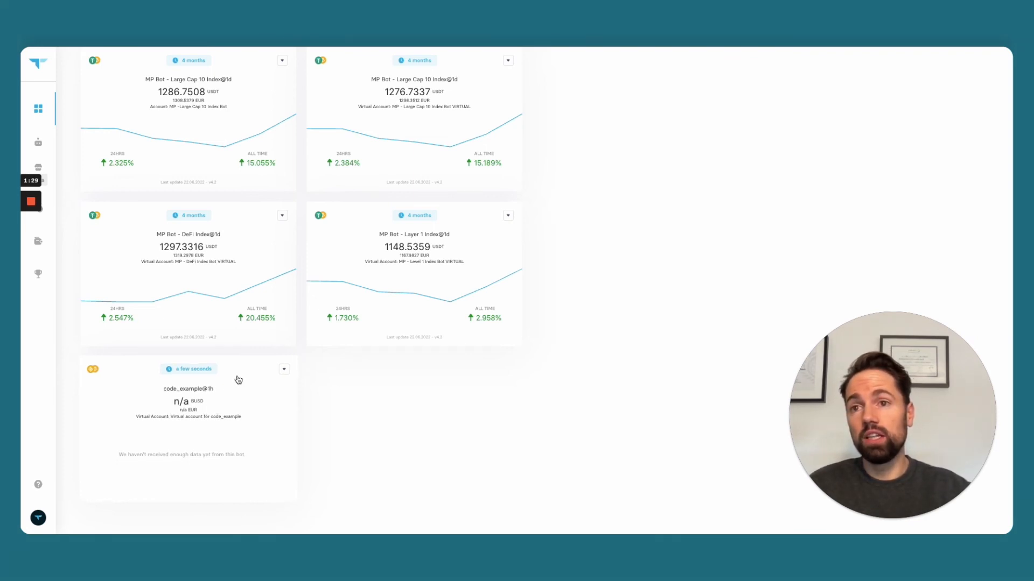
pyautogui.click(188, 389)
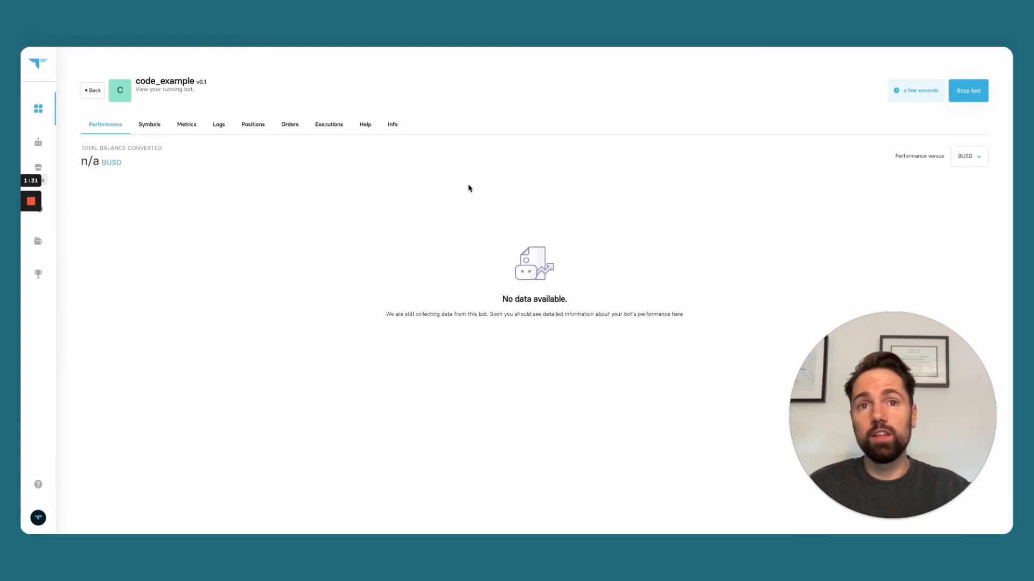
pyautogui.moveTo(716, 370)
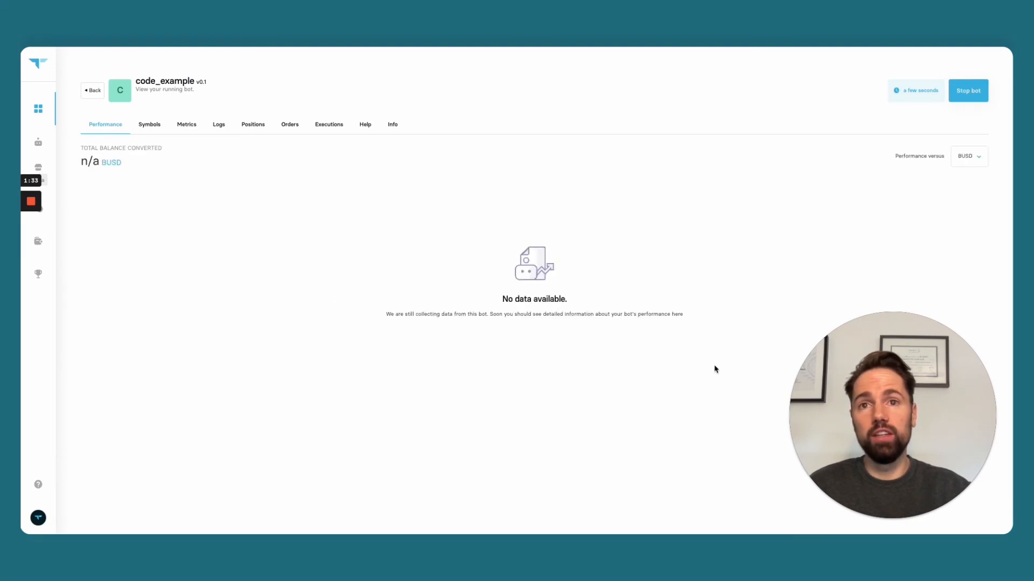
# Return to My Trading Bots and view the Large Cap 10 Index bot's performance chart
pyautogui.click(92, 90)
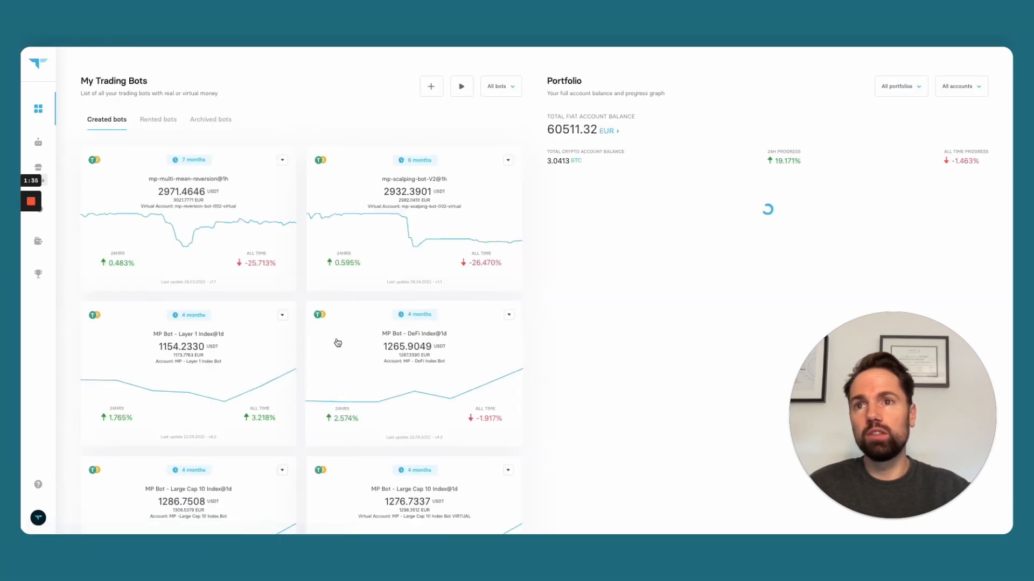
pyautogui.scroll(-3)
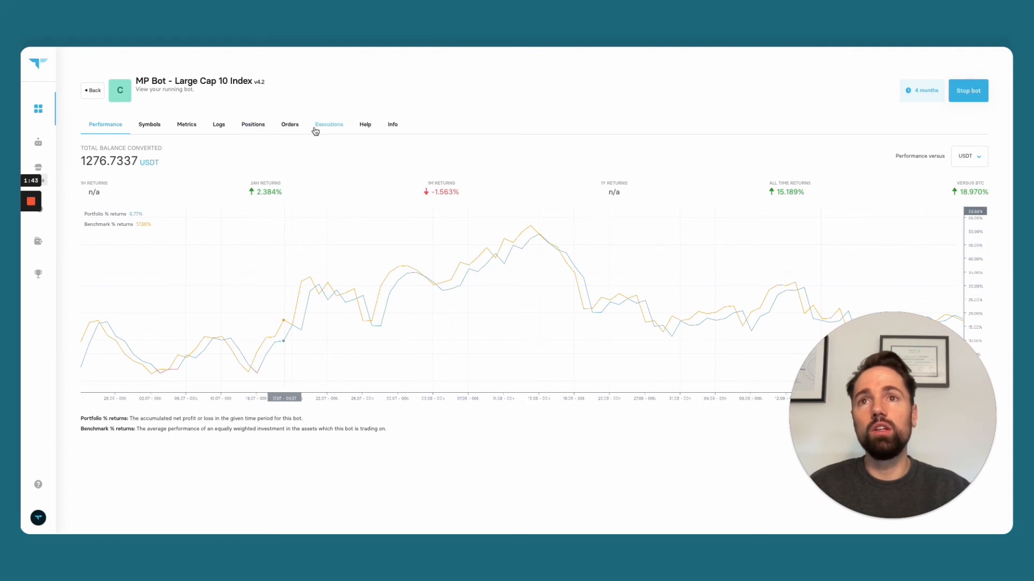
pyautogui.click(329, 125)
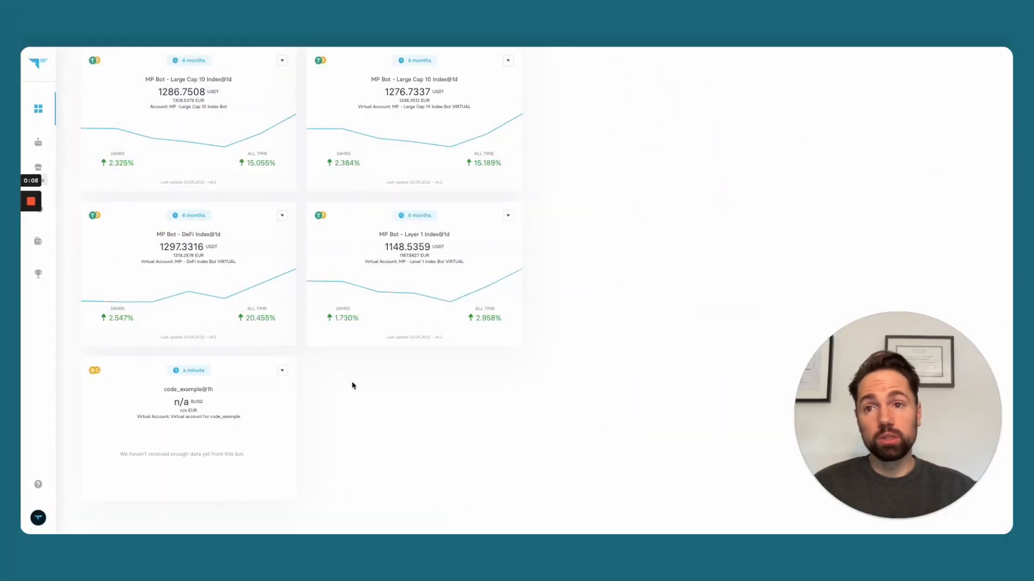
pyautogui.moveTo(193, 453)
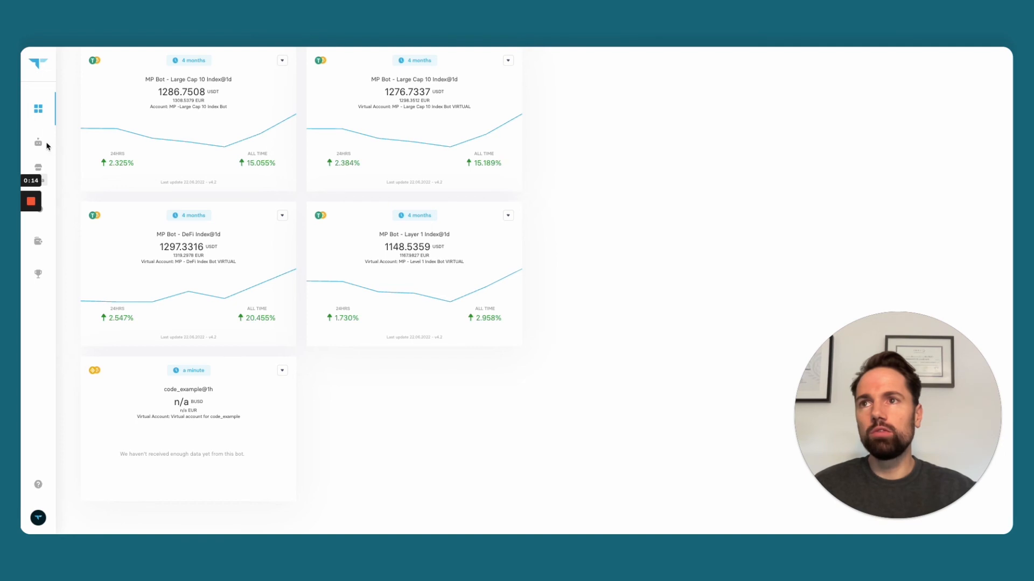
# Open code_example in the code editor and choose to run it with live trading
pyautogui.click(38, 142)
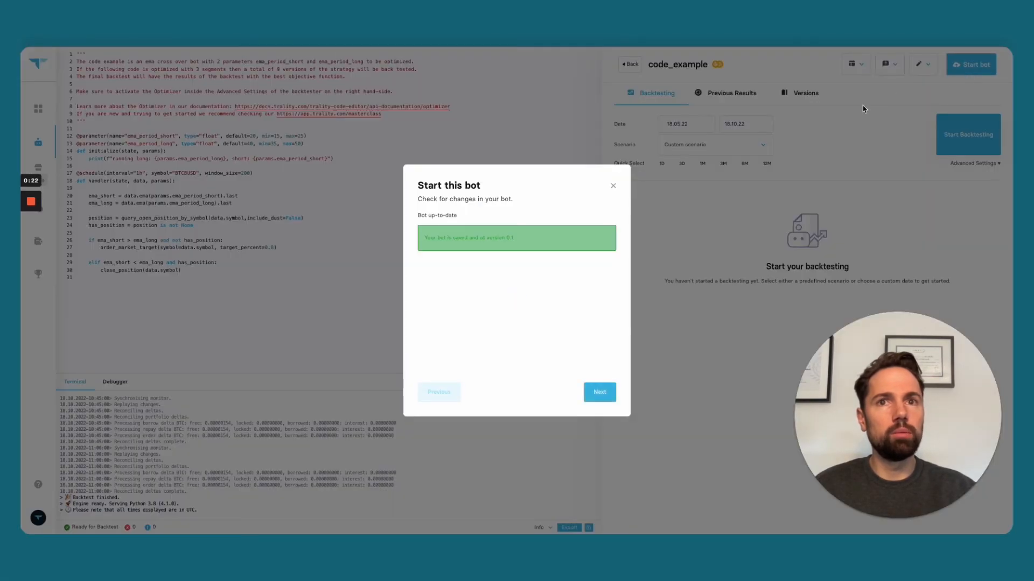
pyautogui.click(599, 391)
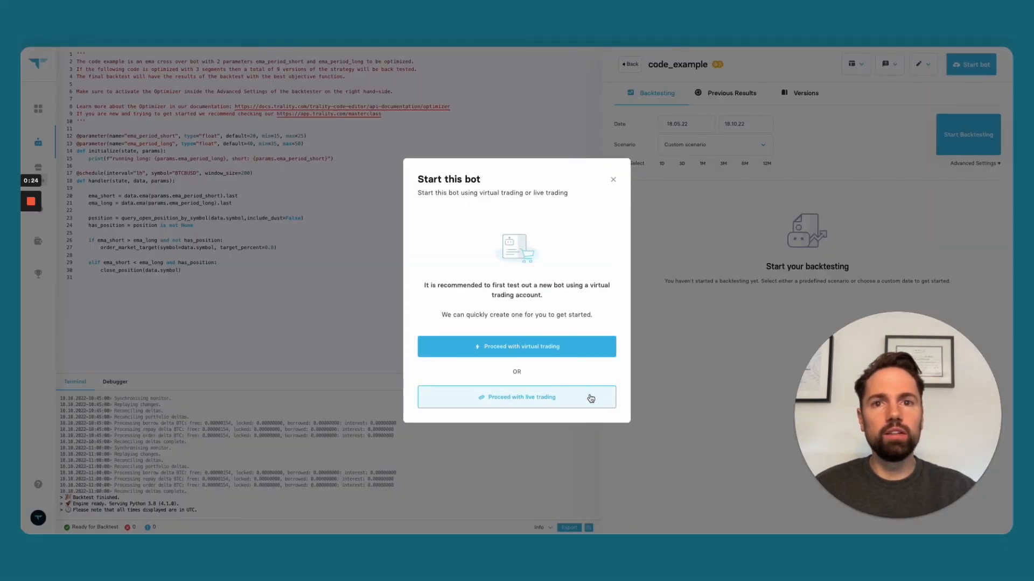
pyautogui.click(517, 397)
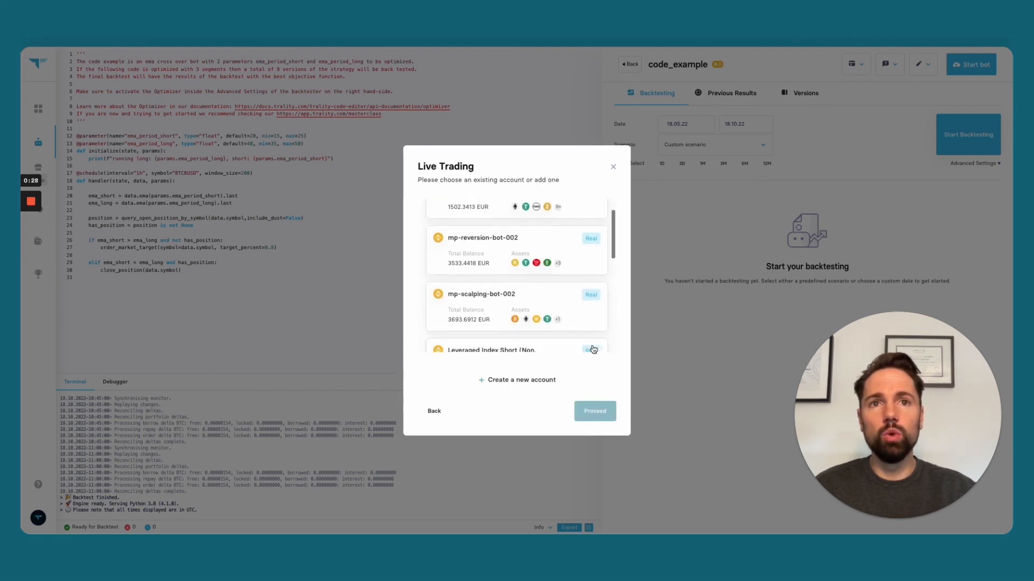
# Select the binance_walkthrough real account, accept the terms, and start the bot
pyautogui.scroll(-3)
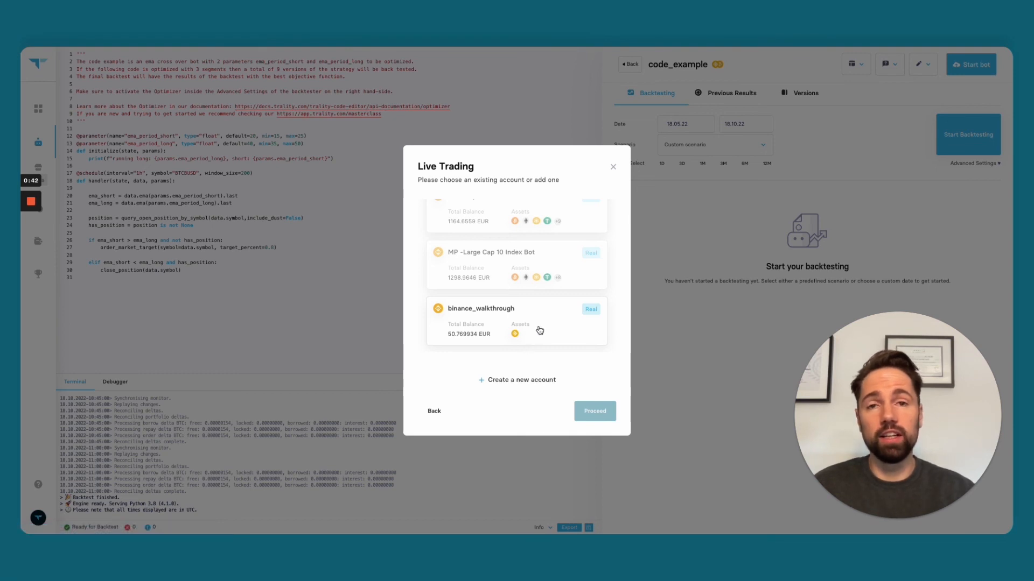
pyautogui.click(593, 410)
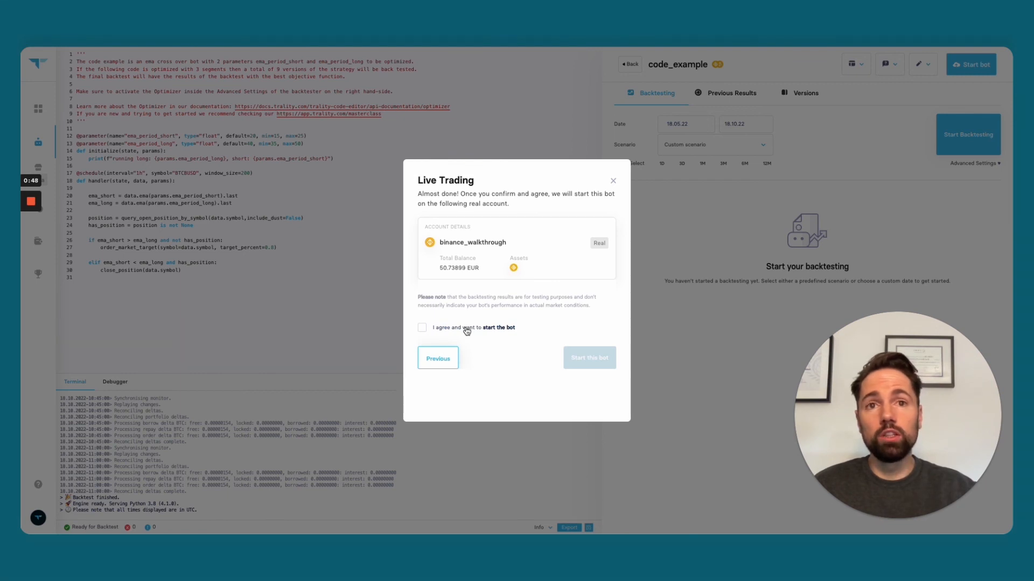
pyautogui.click(422, 328)
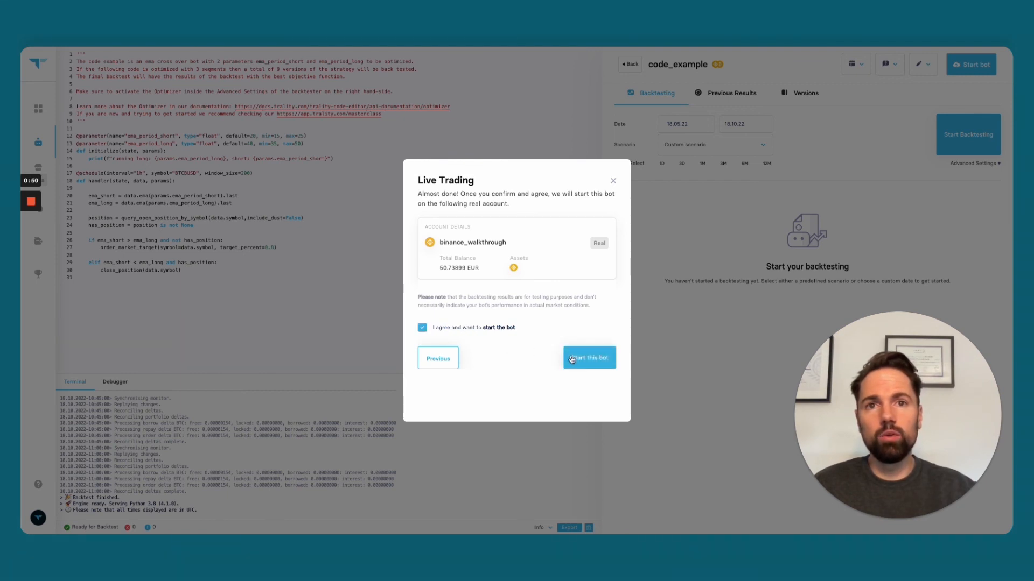
pyautogui.click(587, 358)
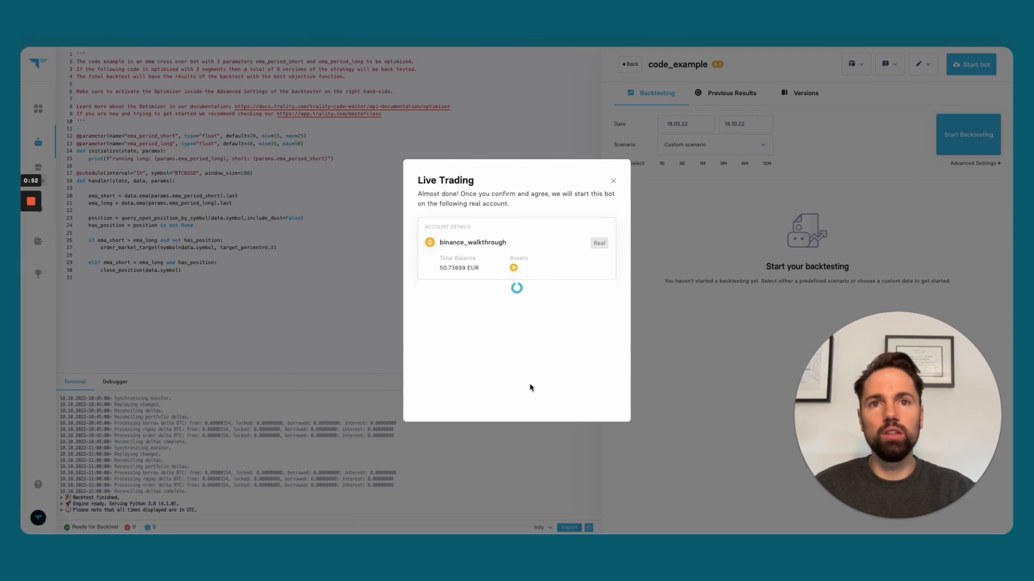